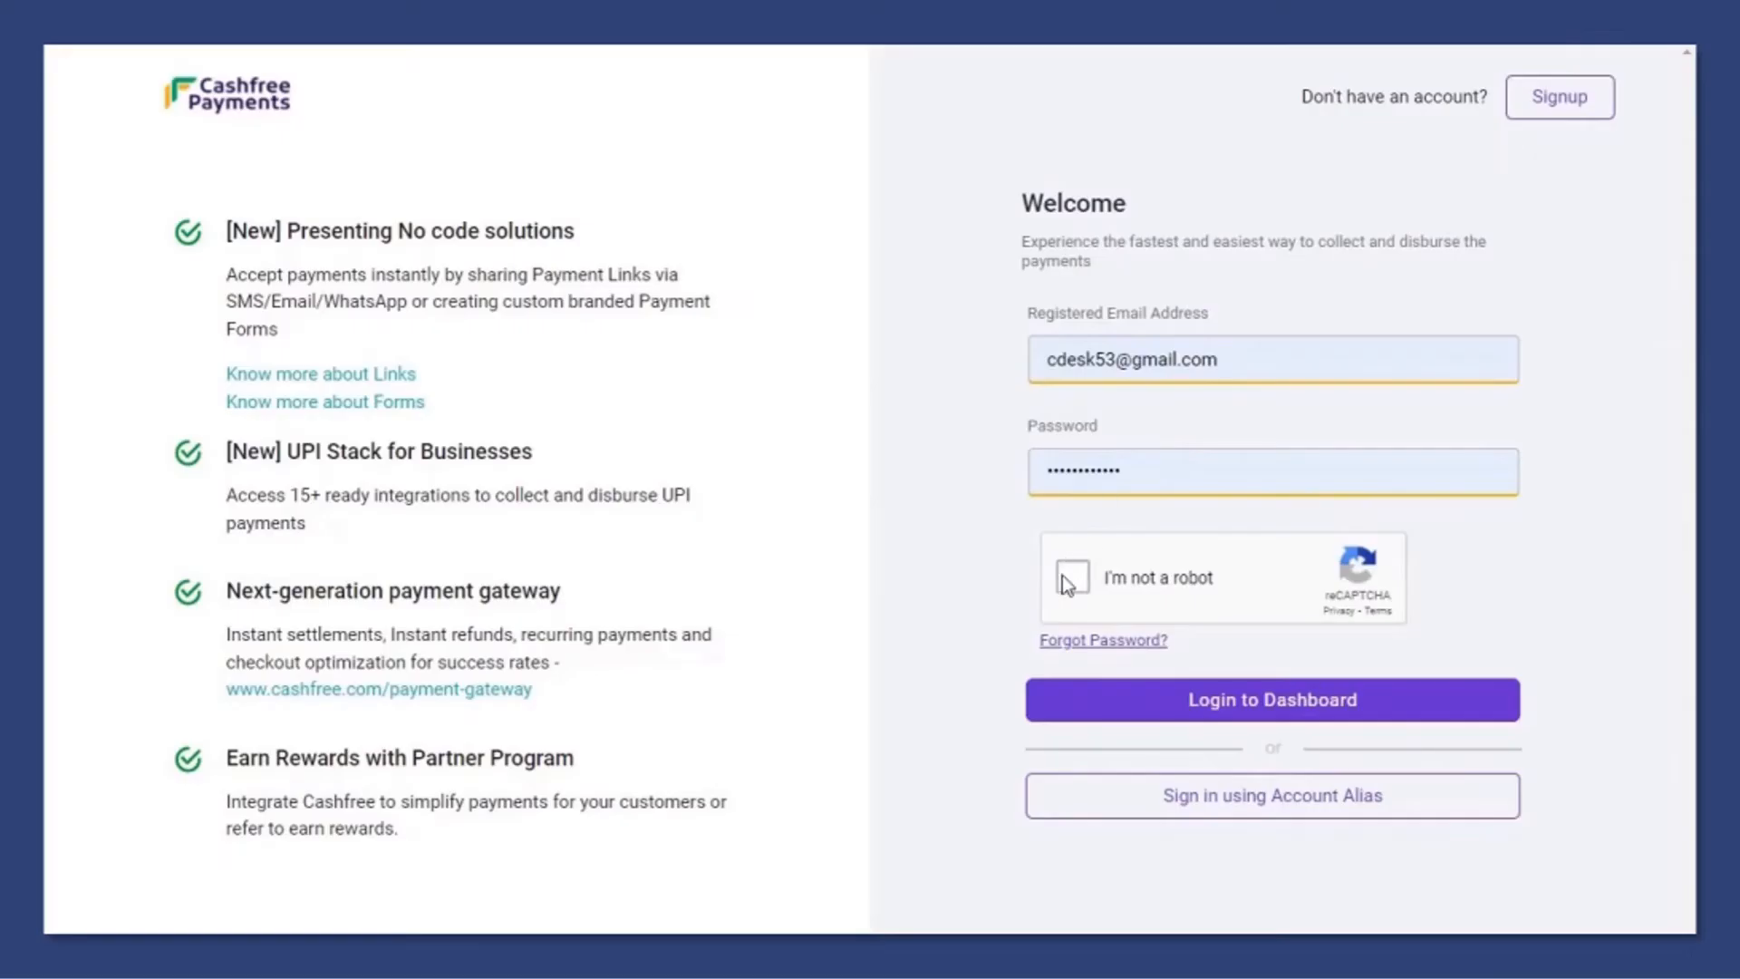
- Pass reCAPTCHA, log in to the merchant dashboard and access the Payment Gateway section
click(1071, 577)
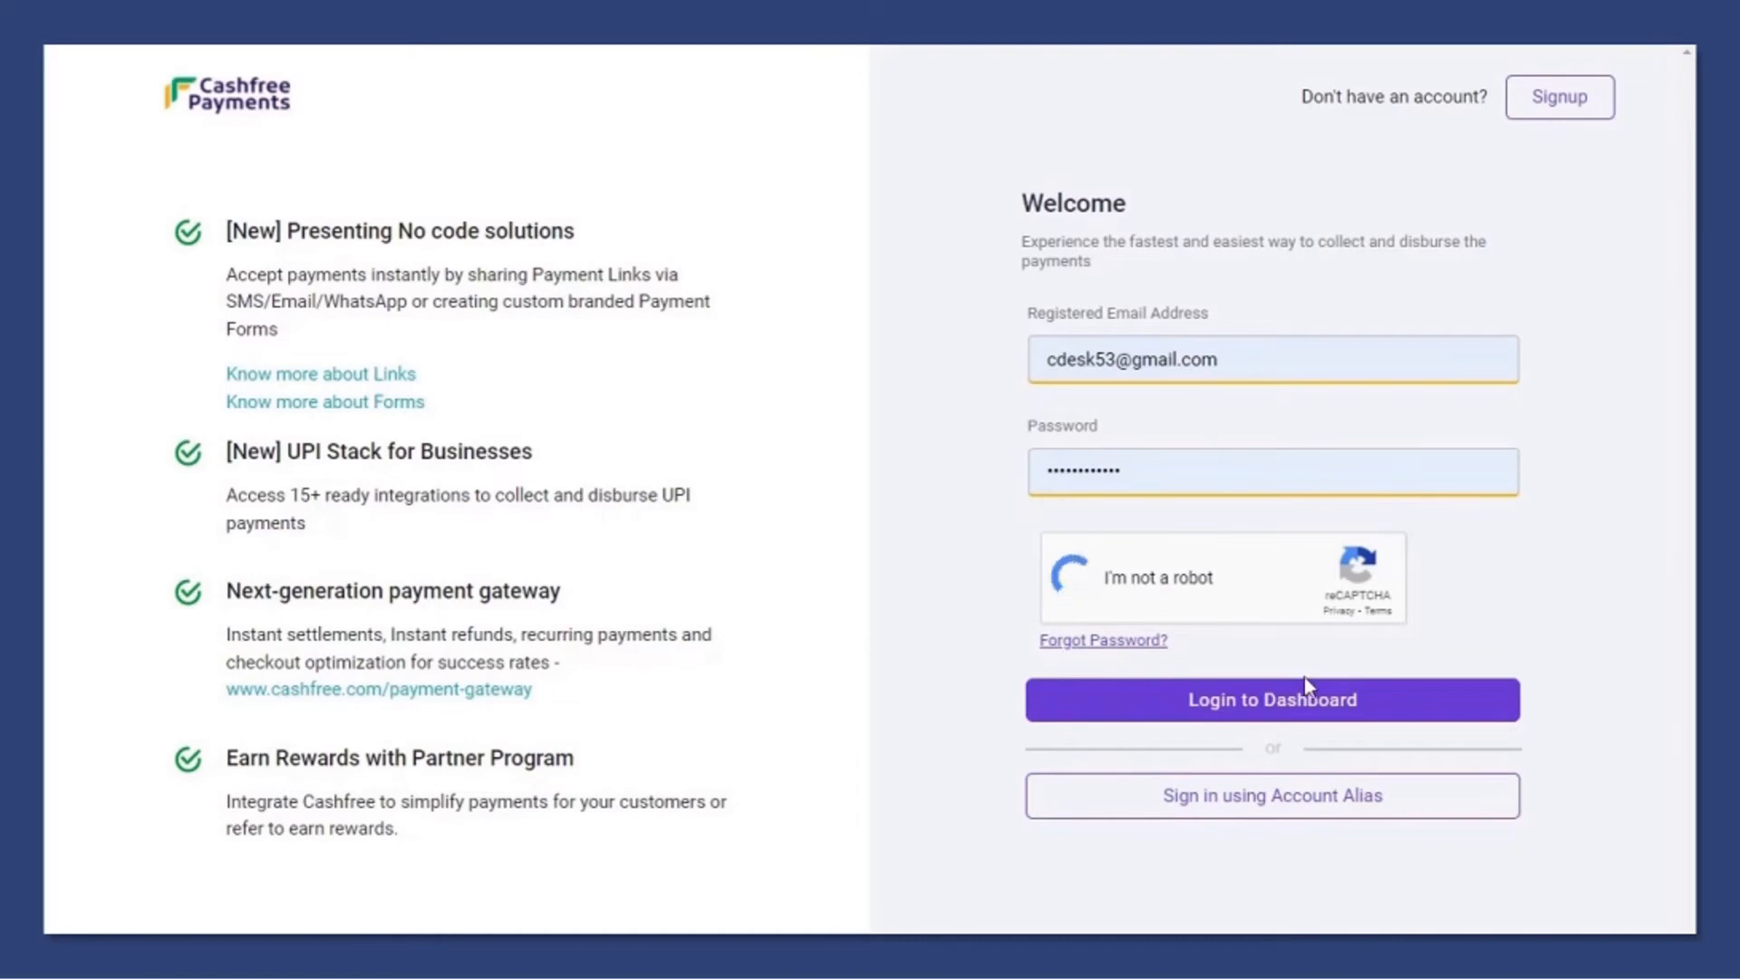
click(1071, 576)
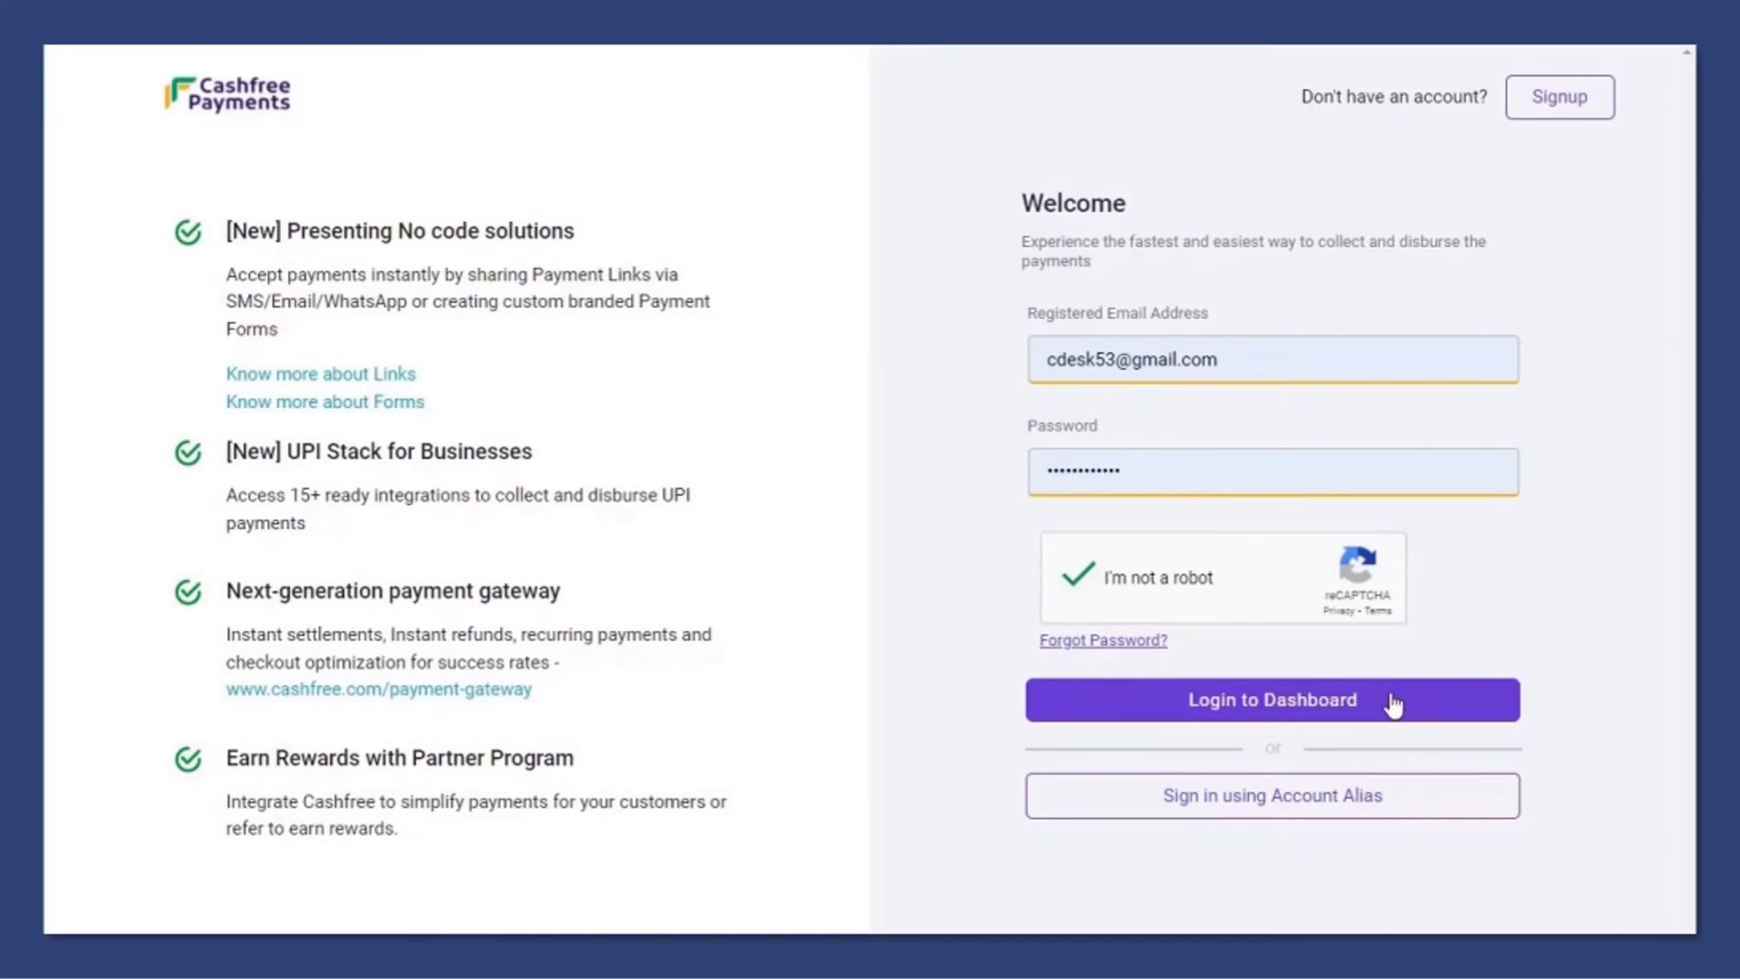
click(1272, 699)
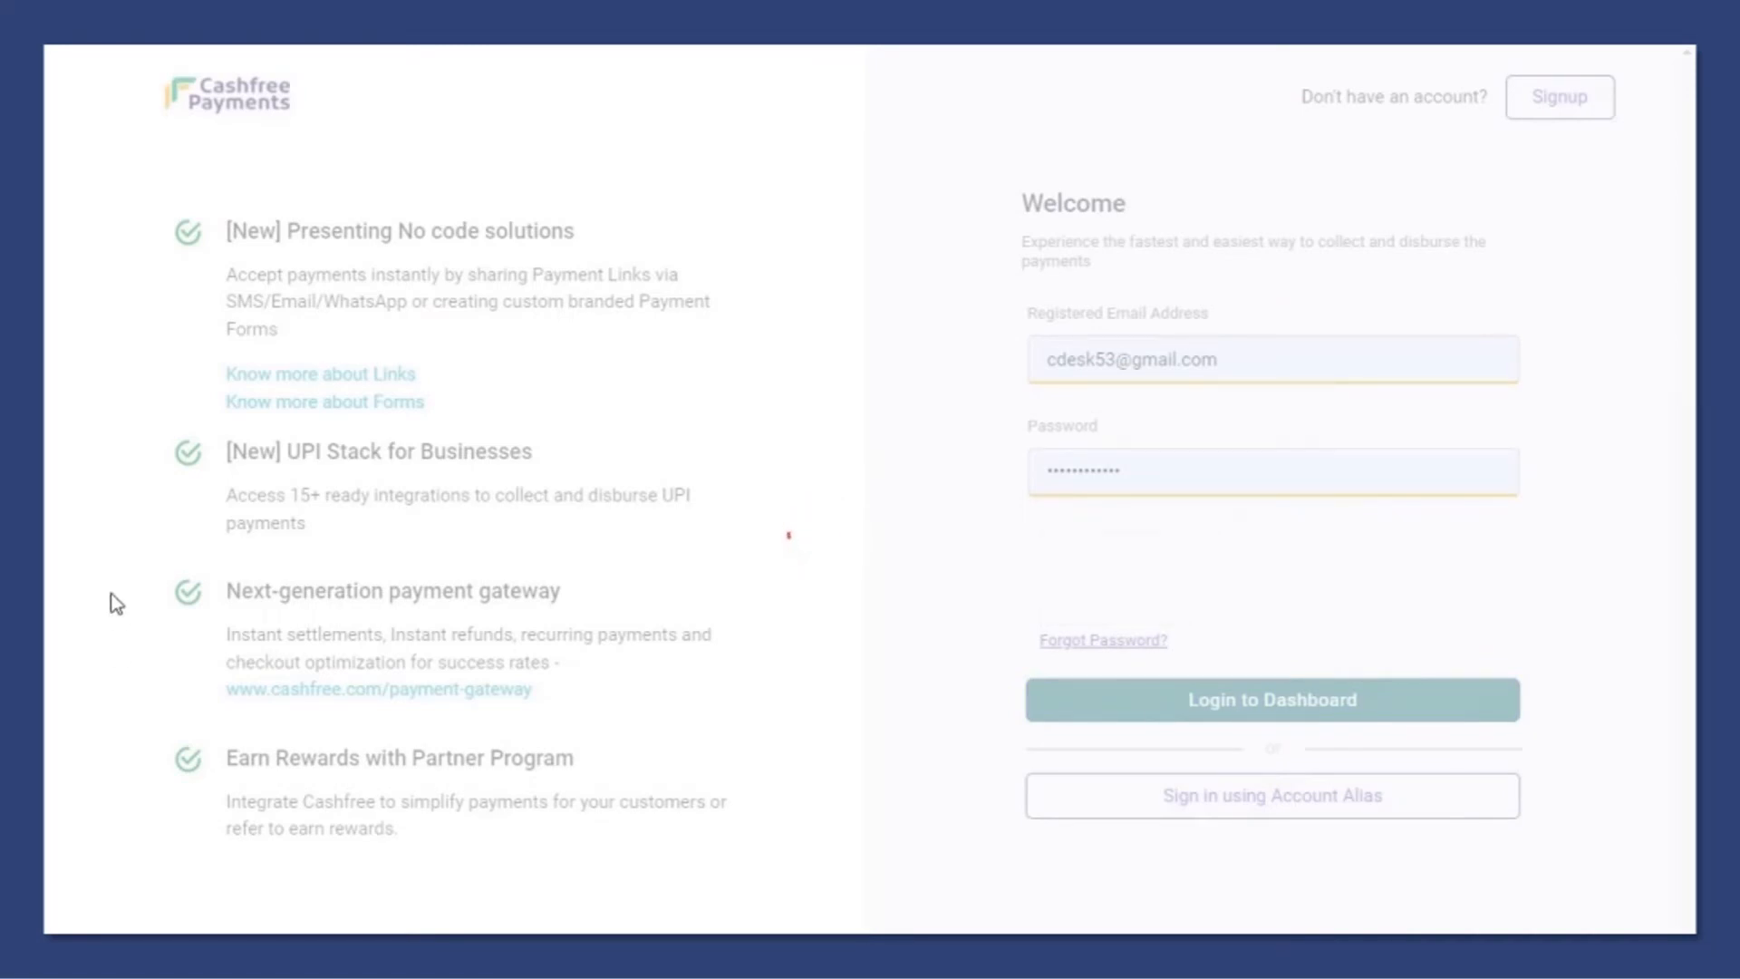
click(1271, 700)
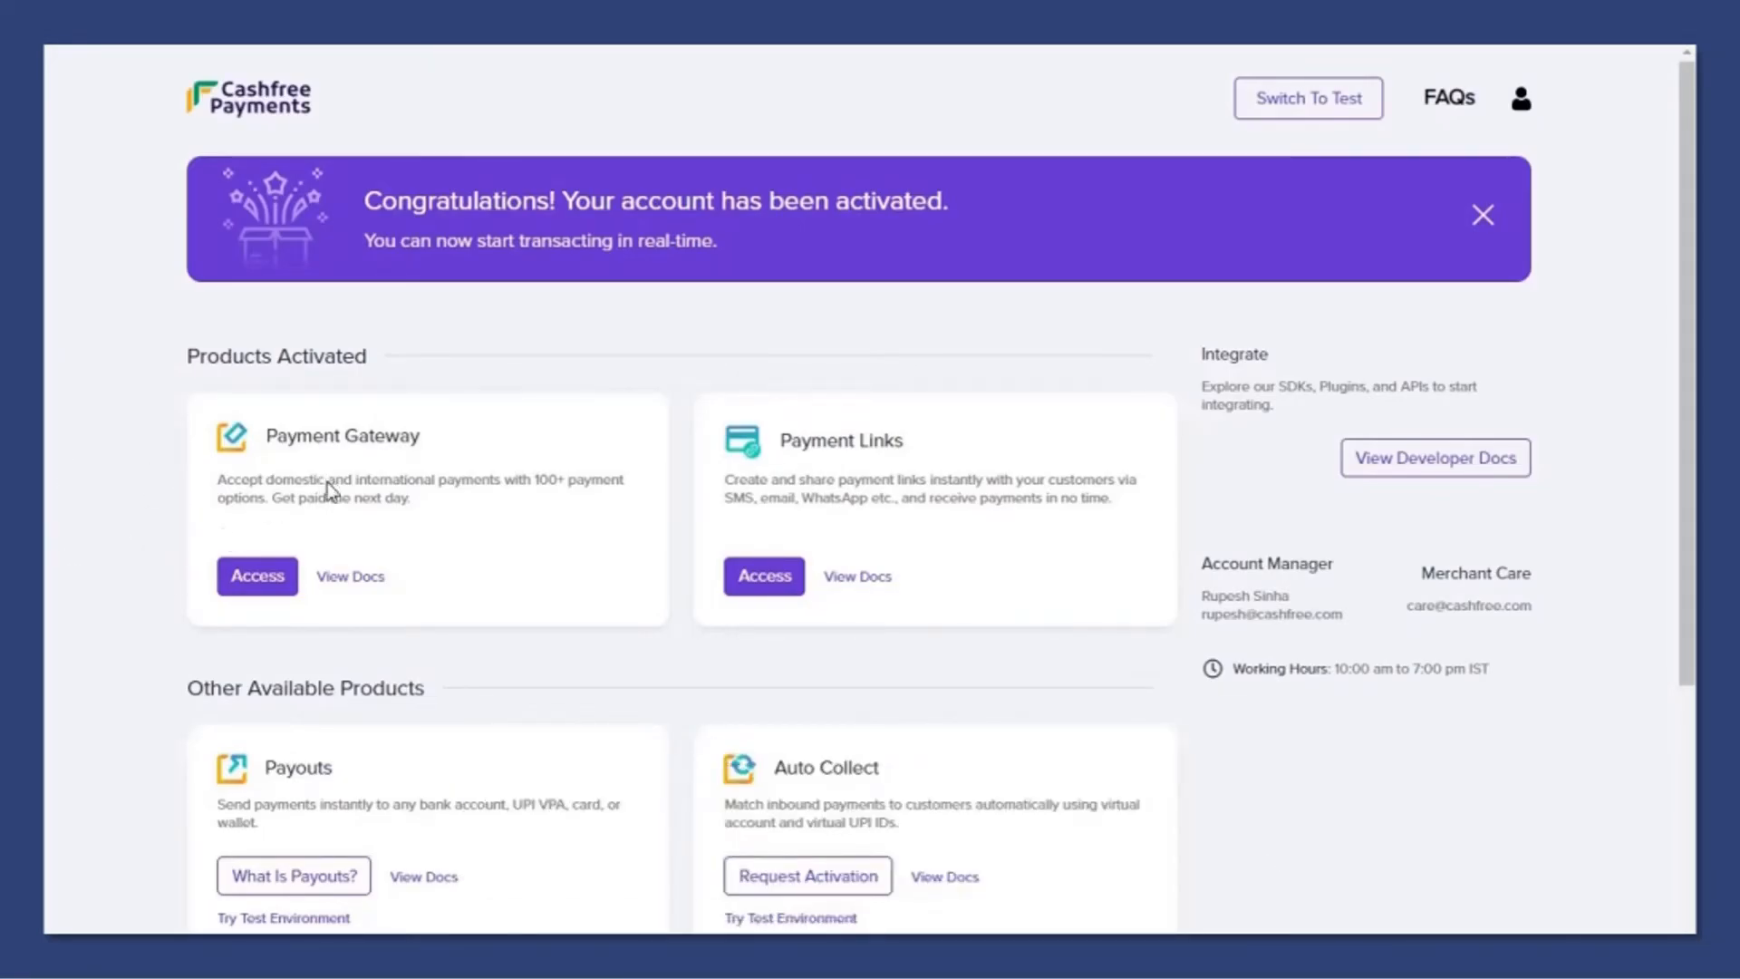
click(256, 576)
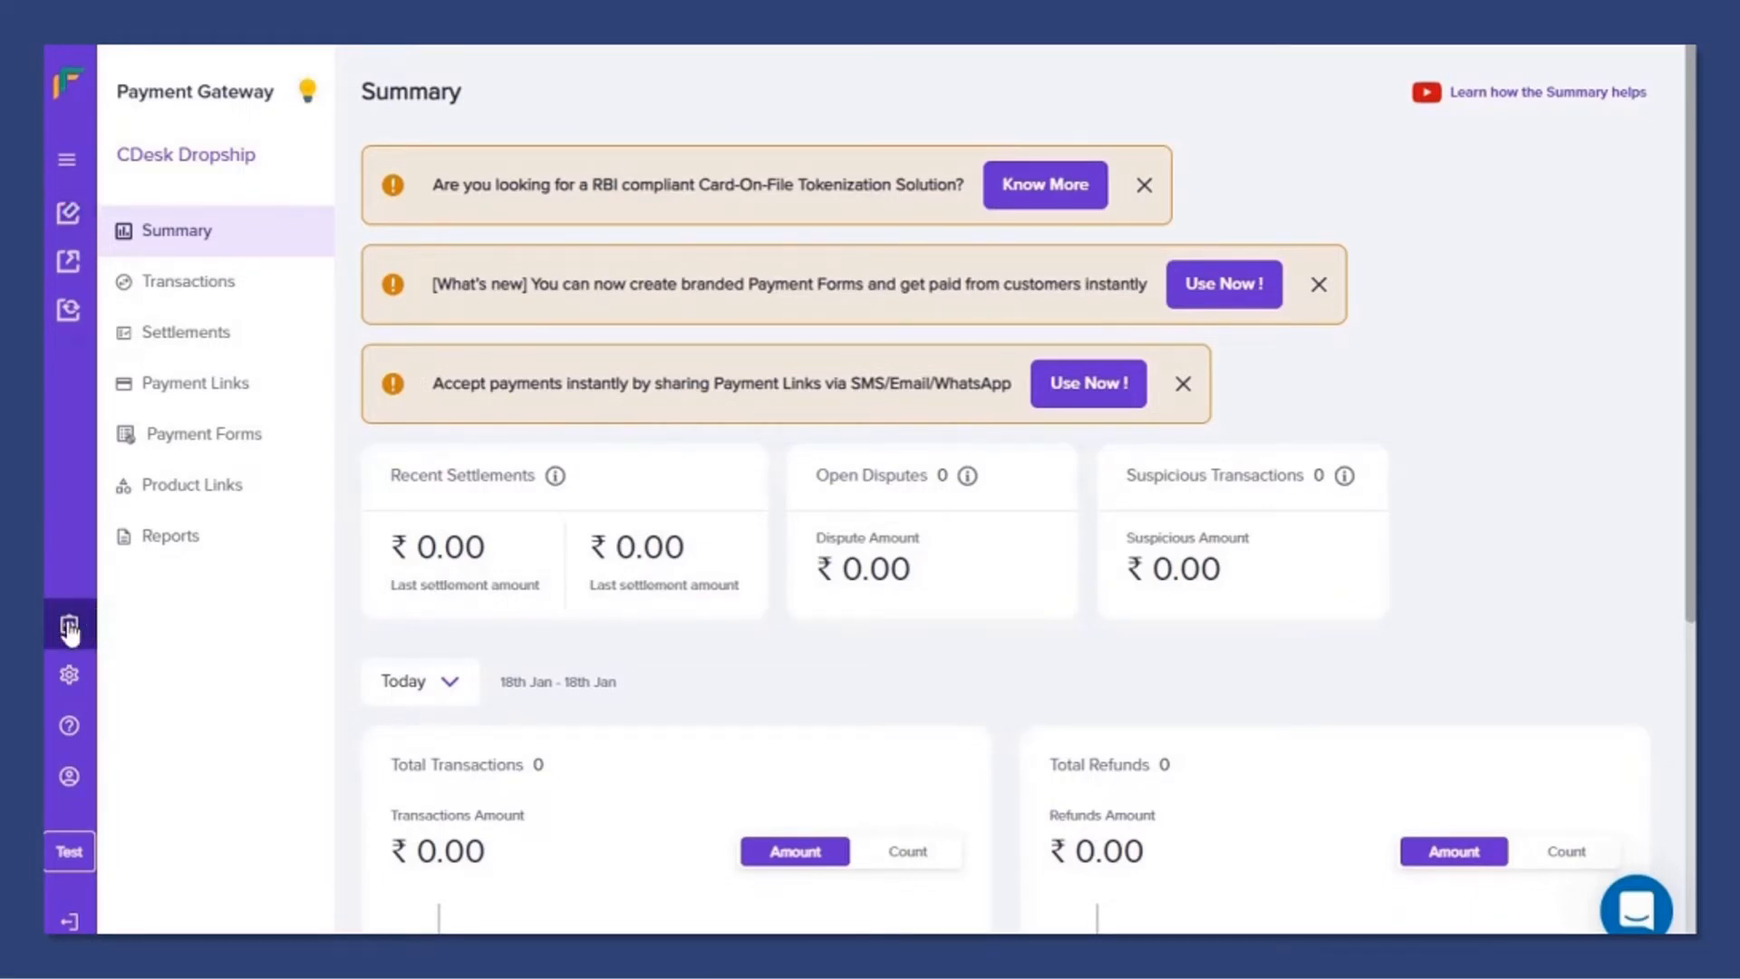
- Go to Developers > API Keys and start generating new Payment Gateway keys
click(68, 623)
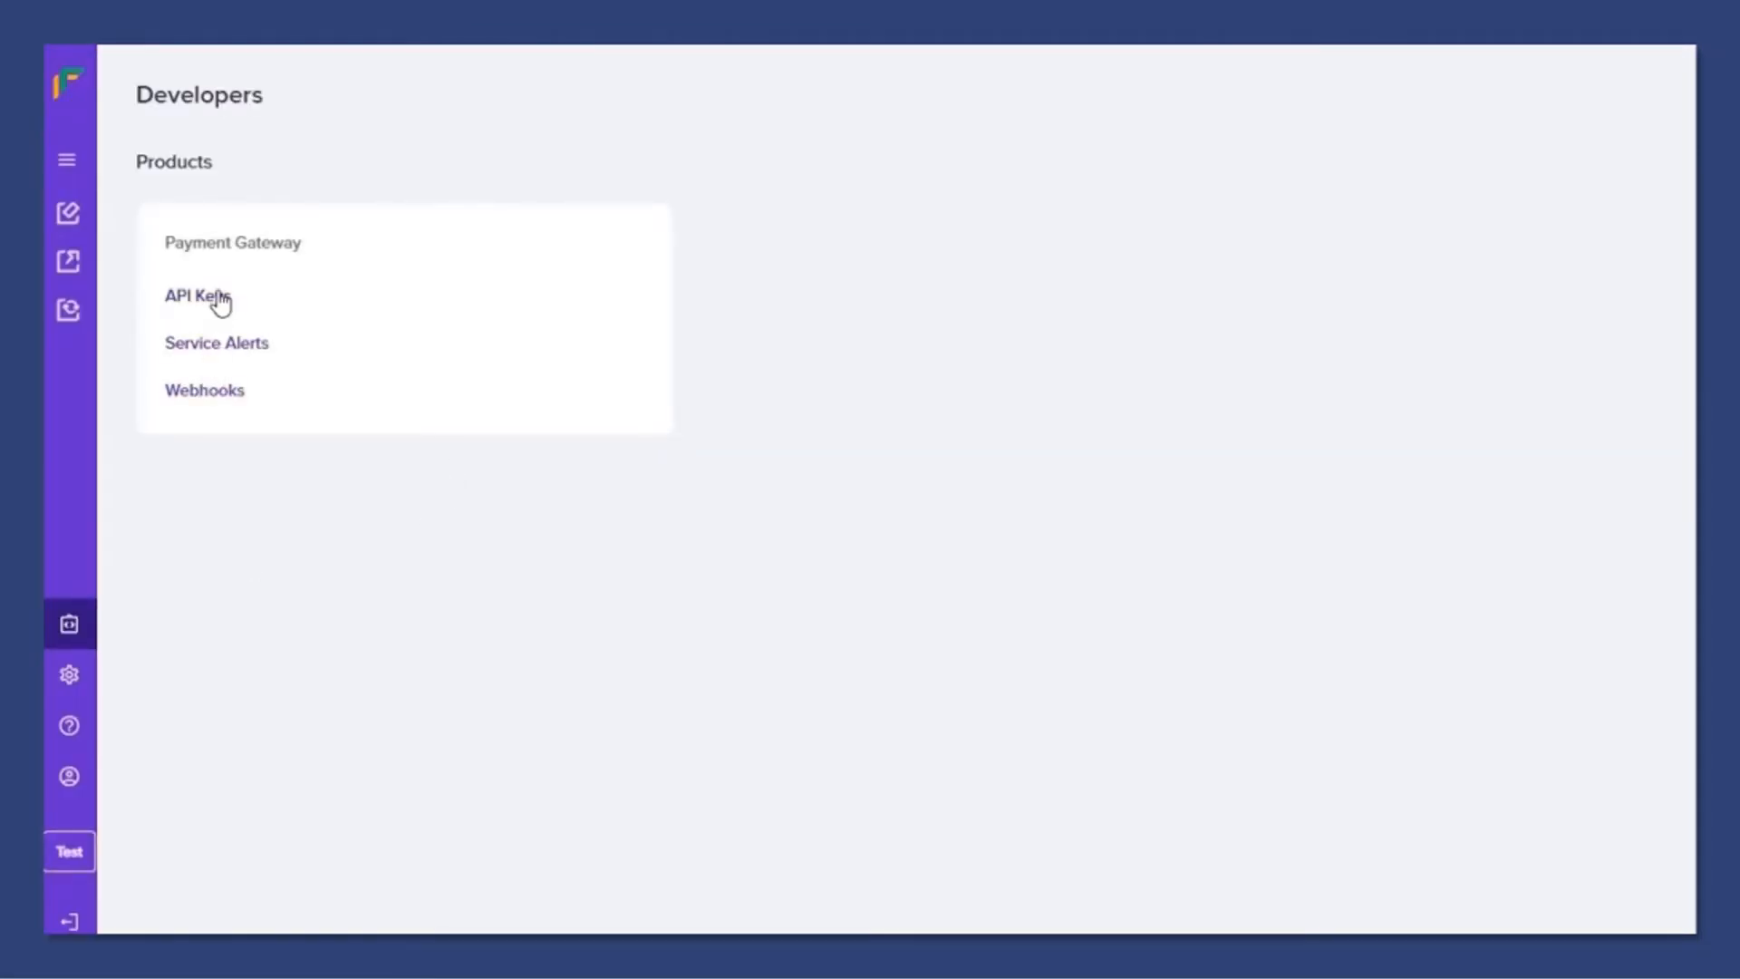
click(190, 295)
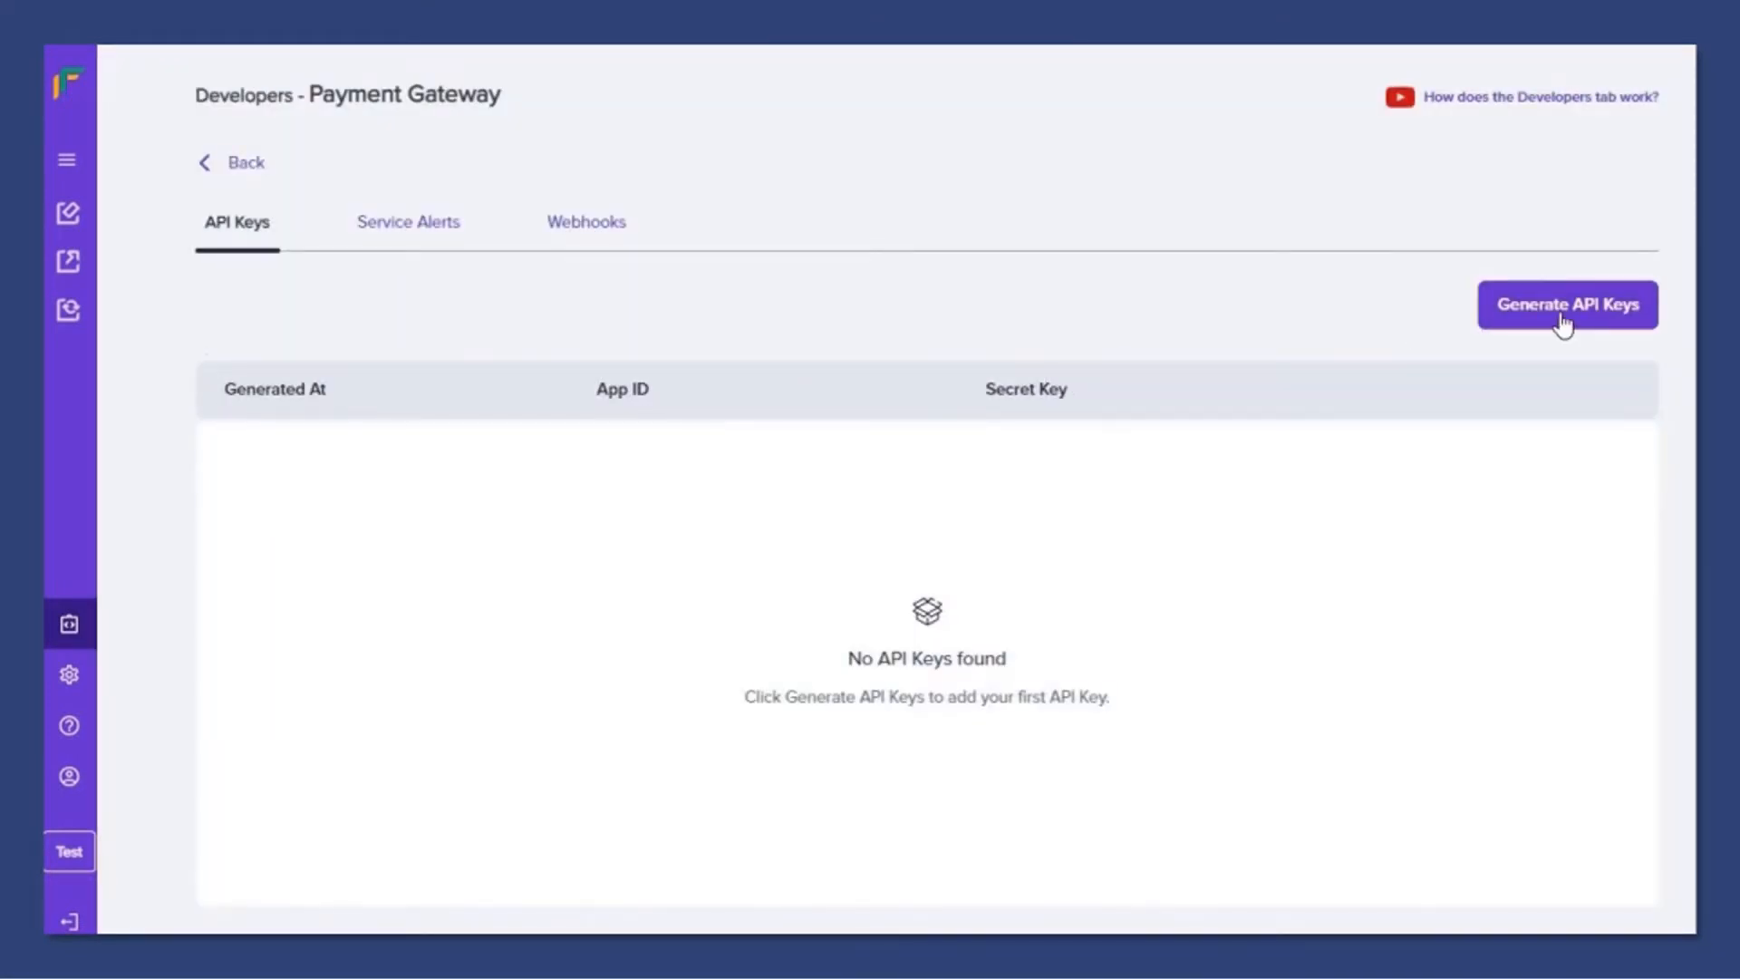
click(1564, 304)
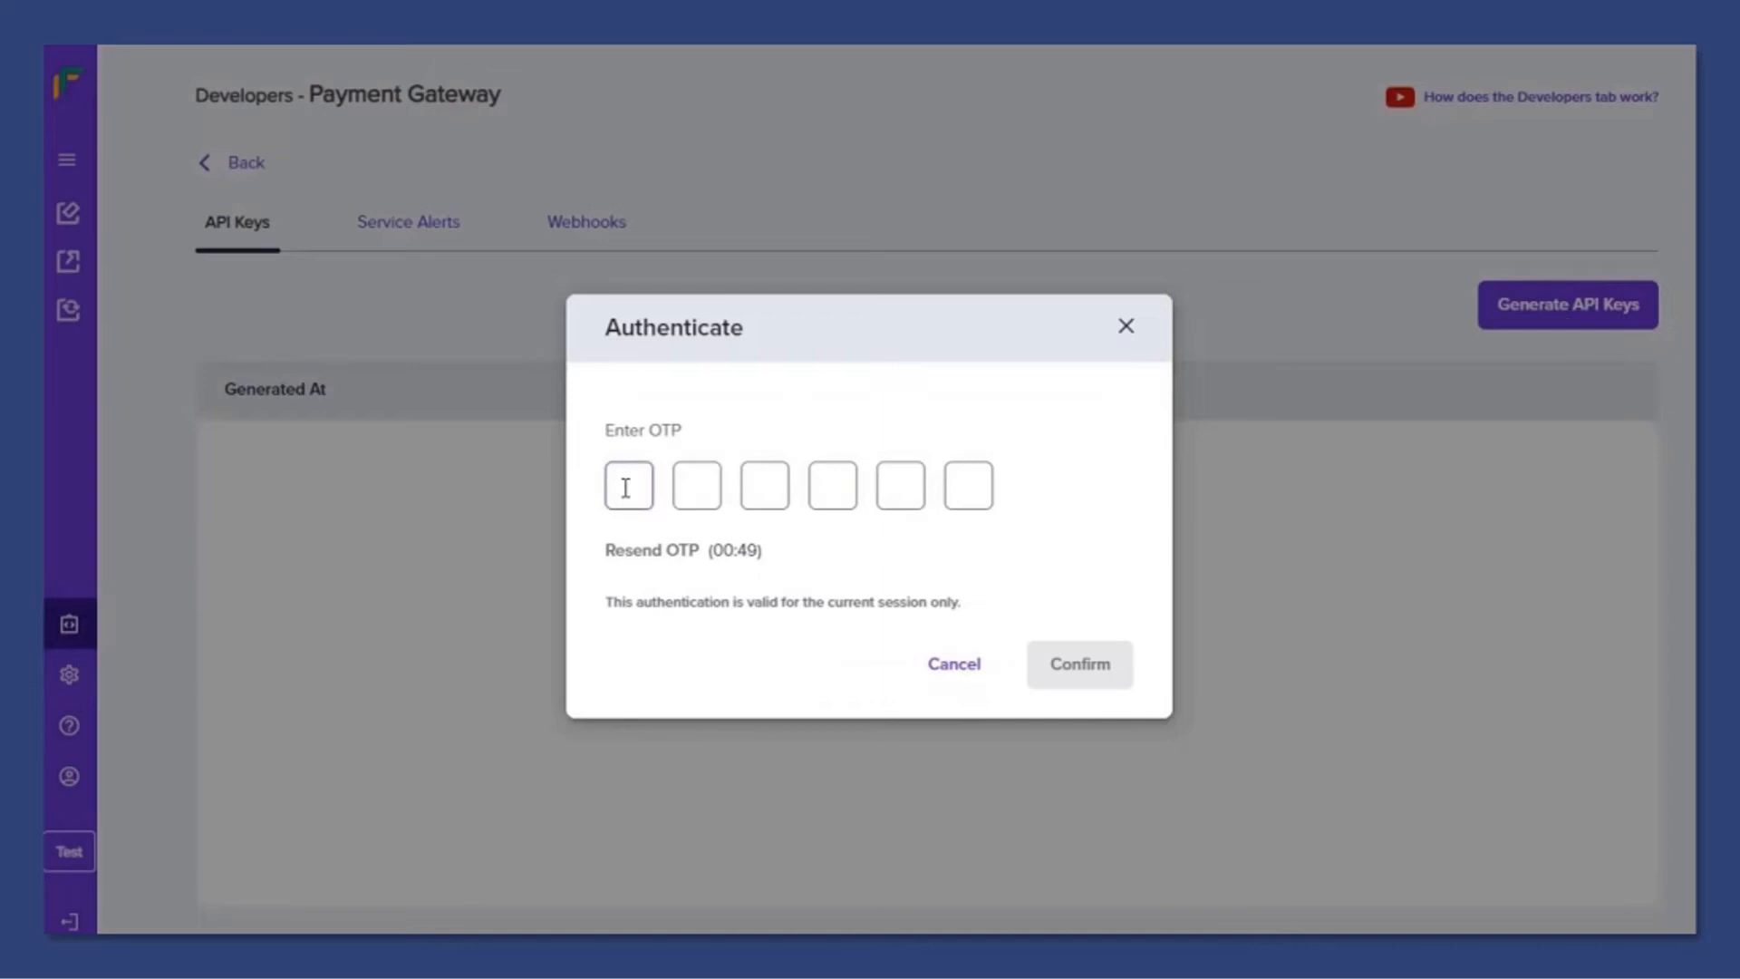
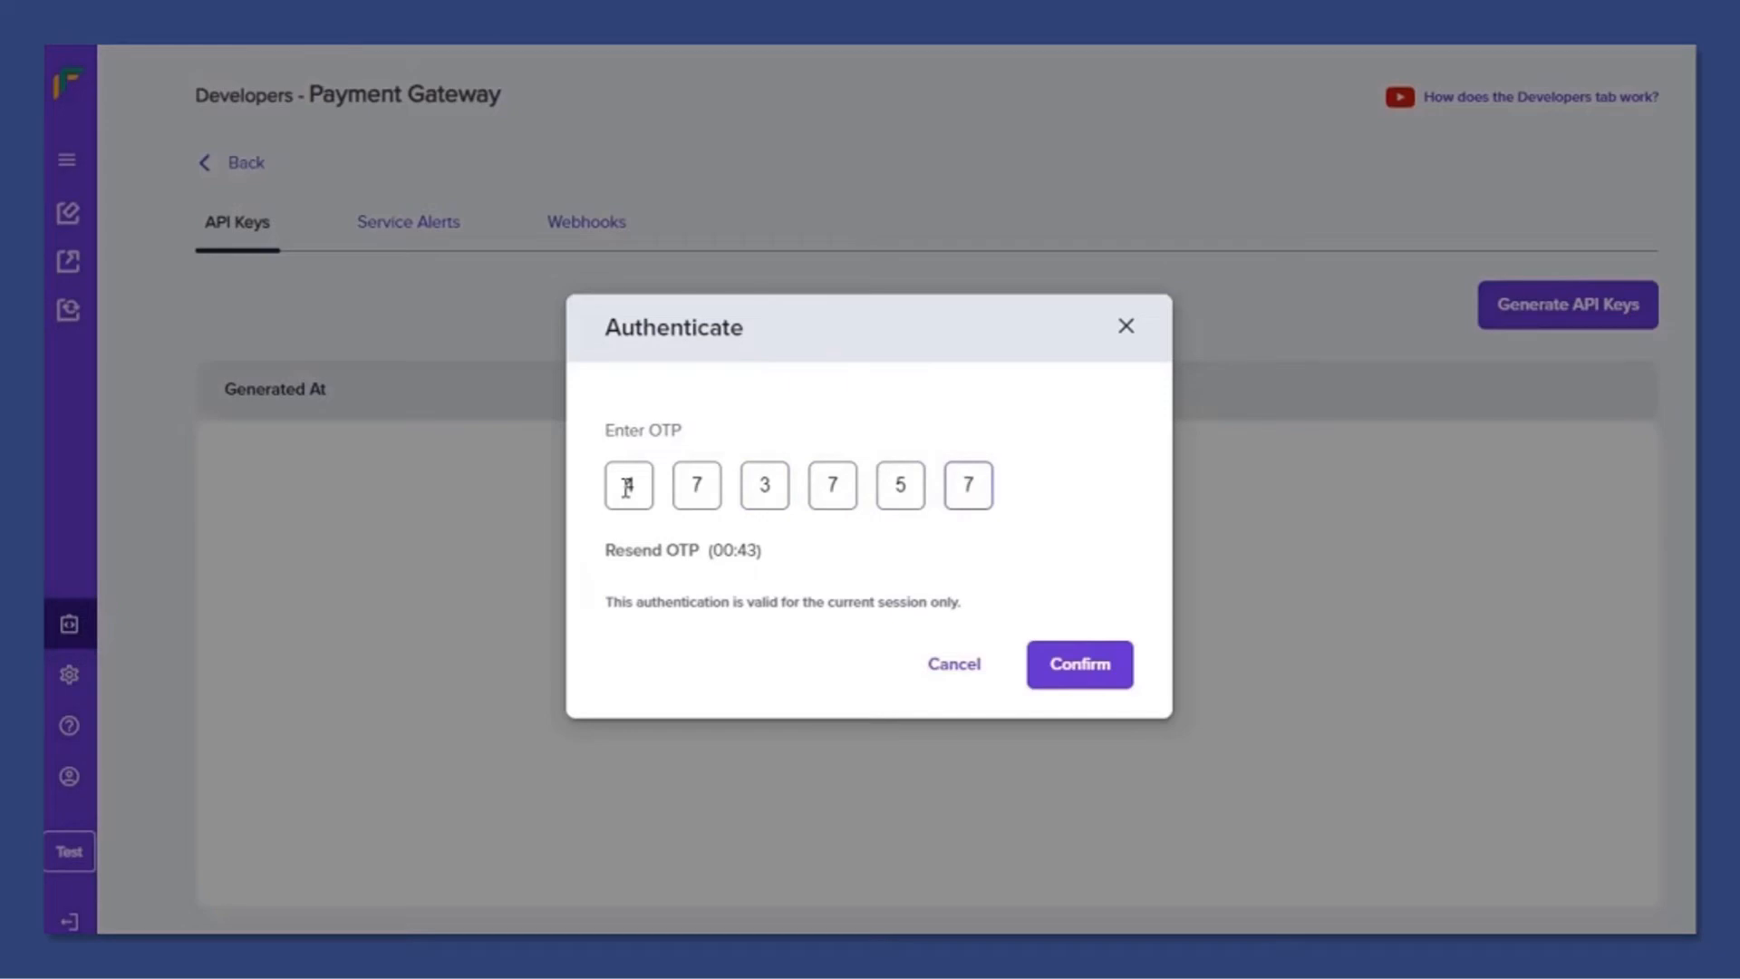
click(1077, 665)
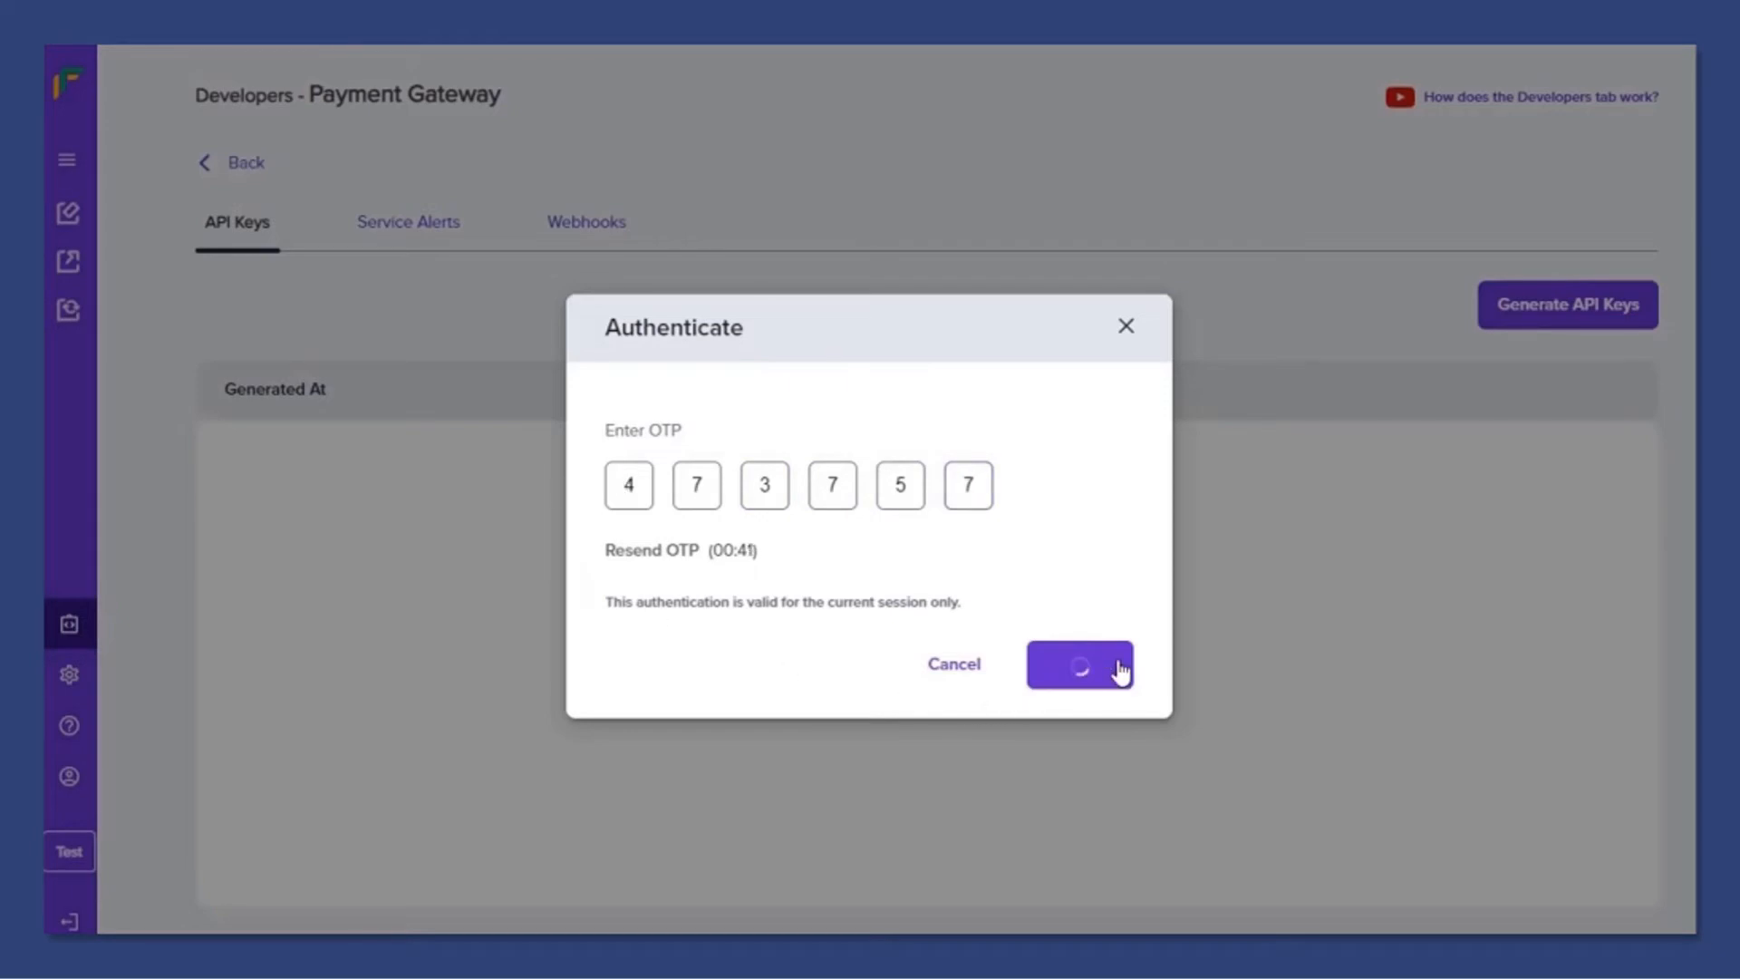
click(1077, 664)
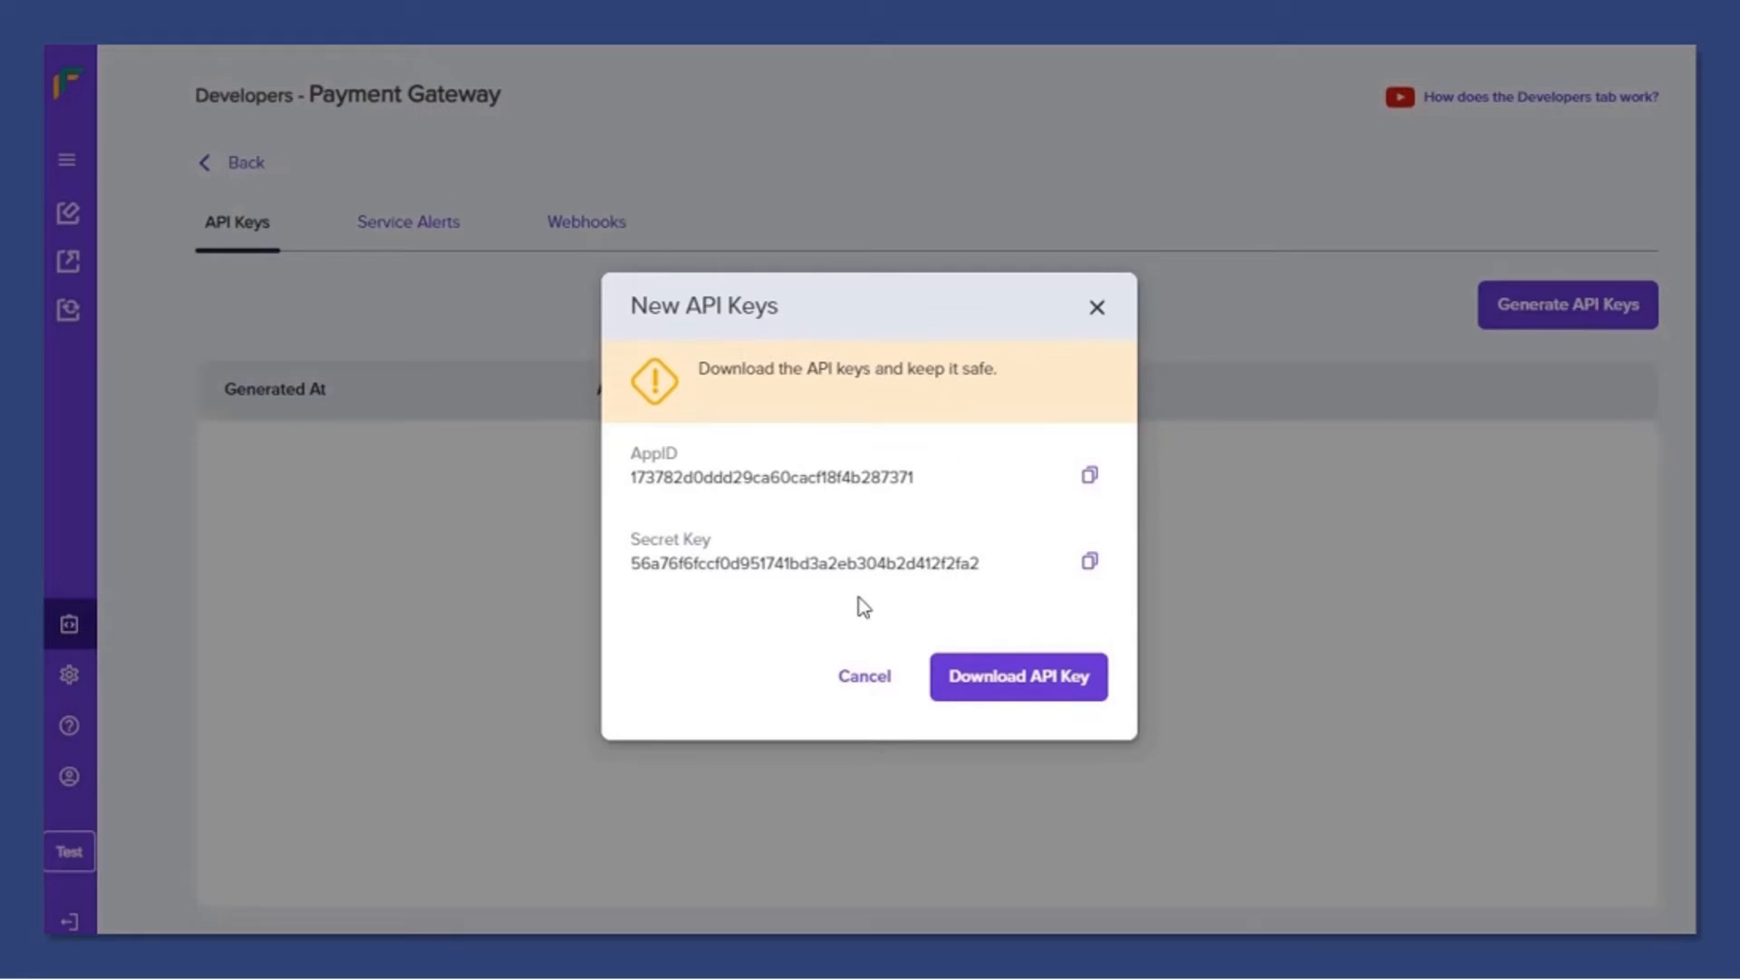
mouse_move(765, 384)
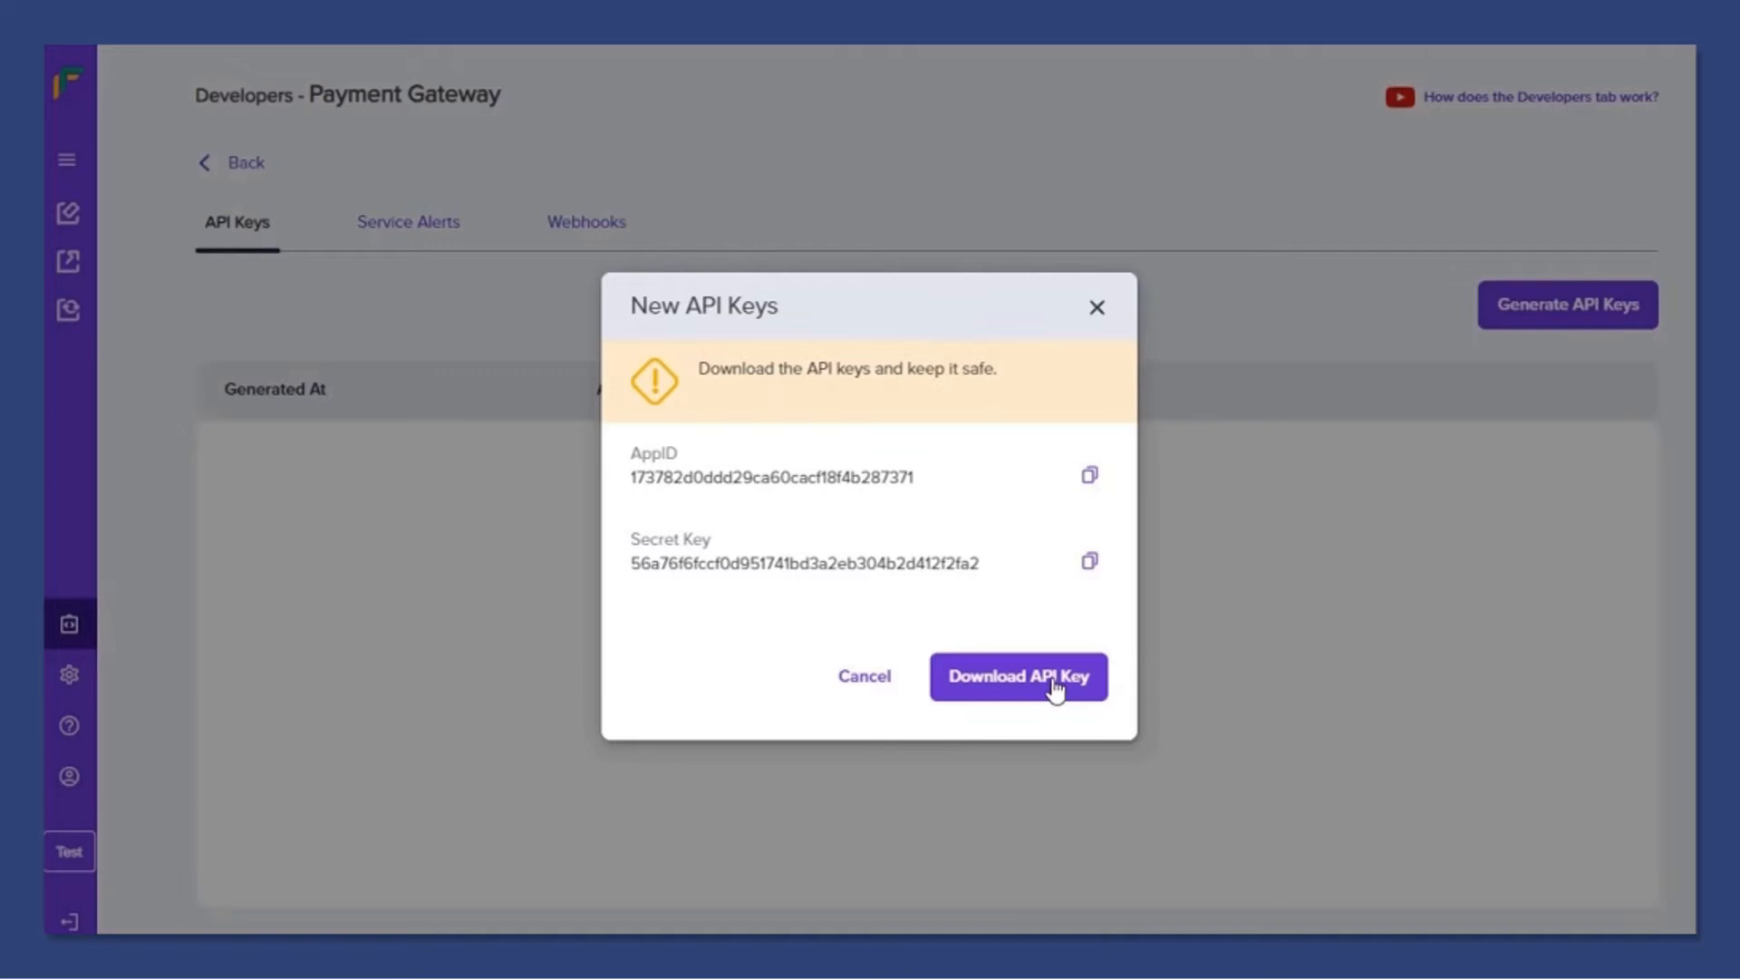
mouse_move(1095, 488)
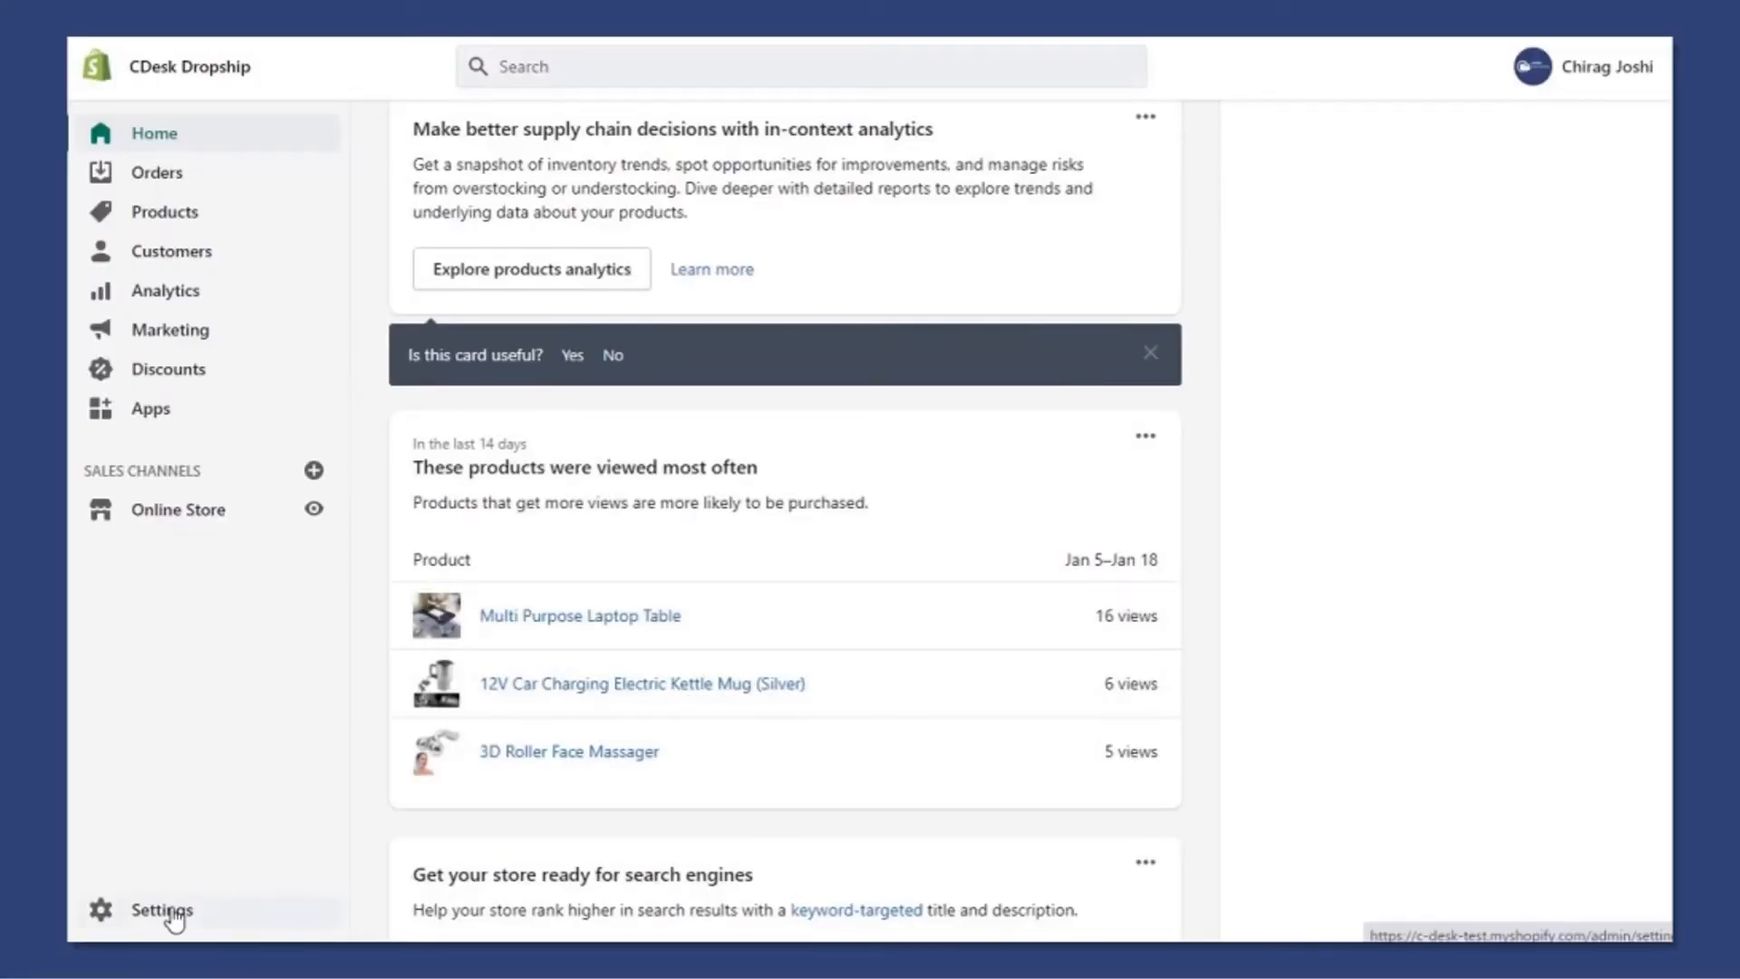
- Reach Settings > Payments and list the third-party providers including Cashfree
click(162, 909)
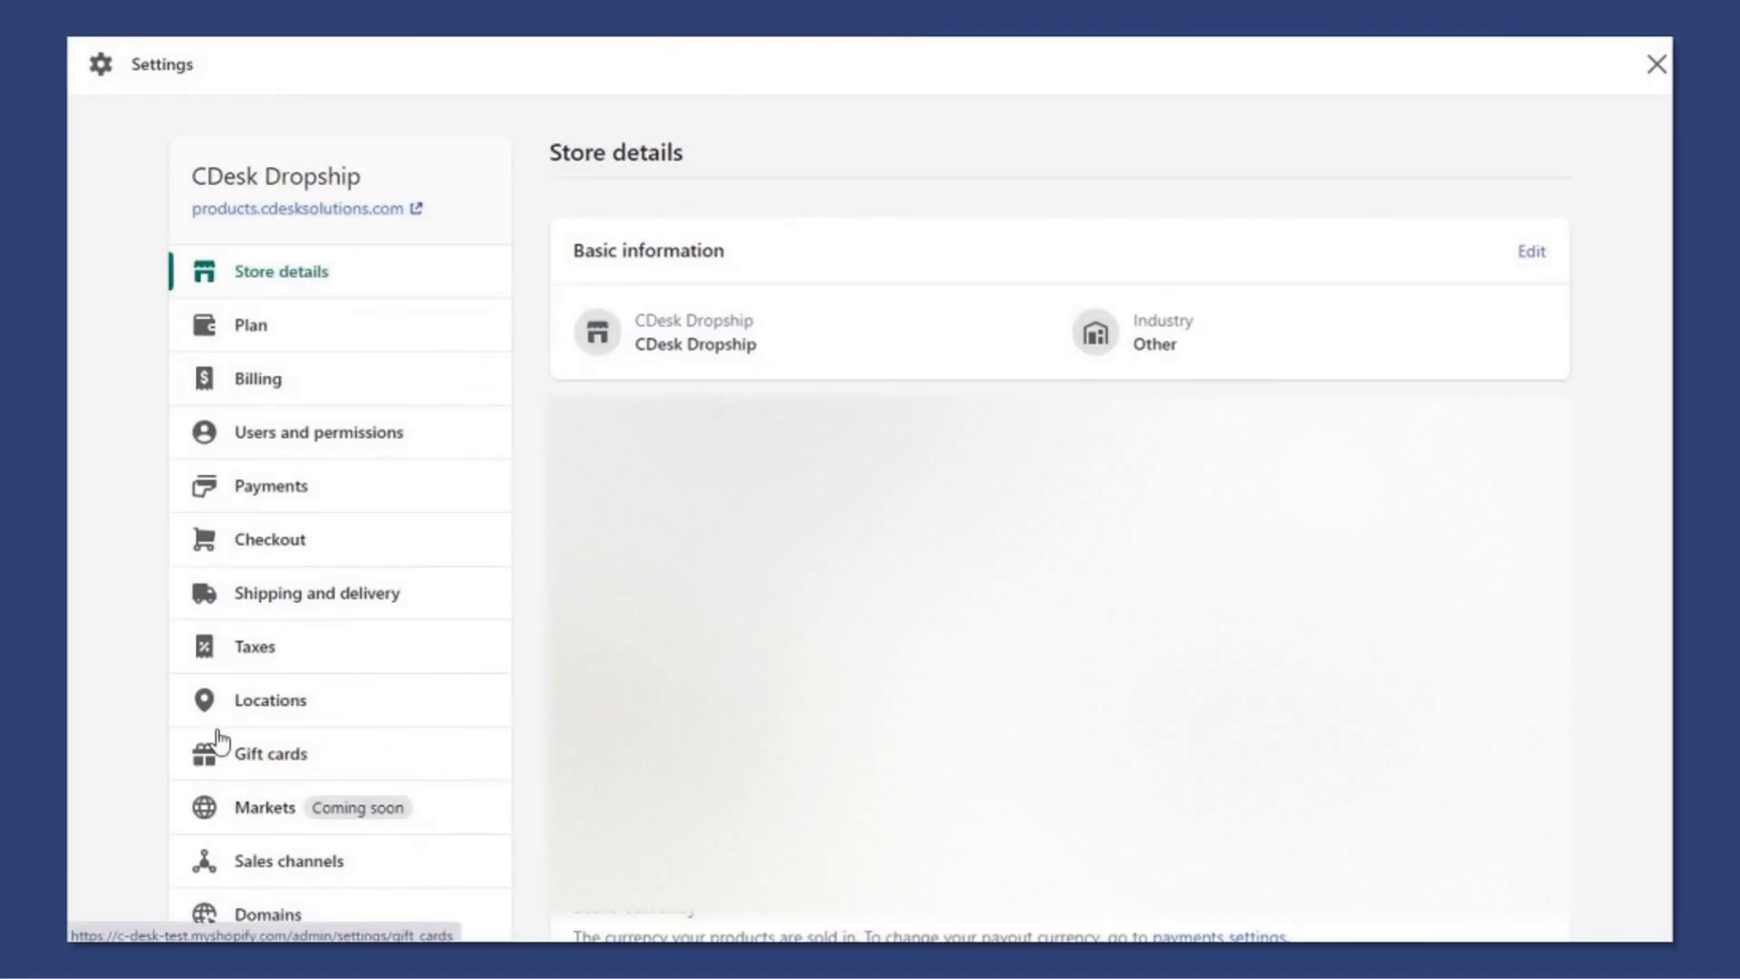
click(270, 486)
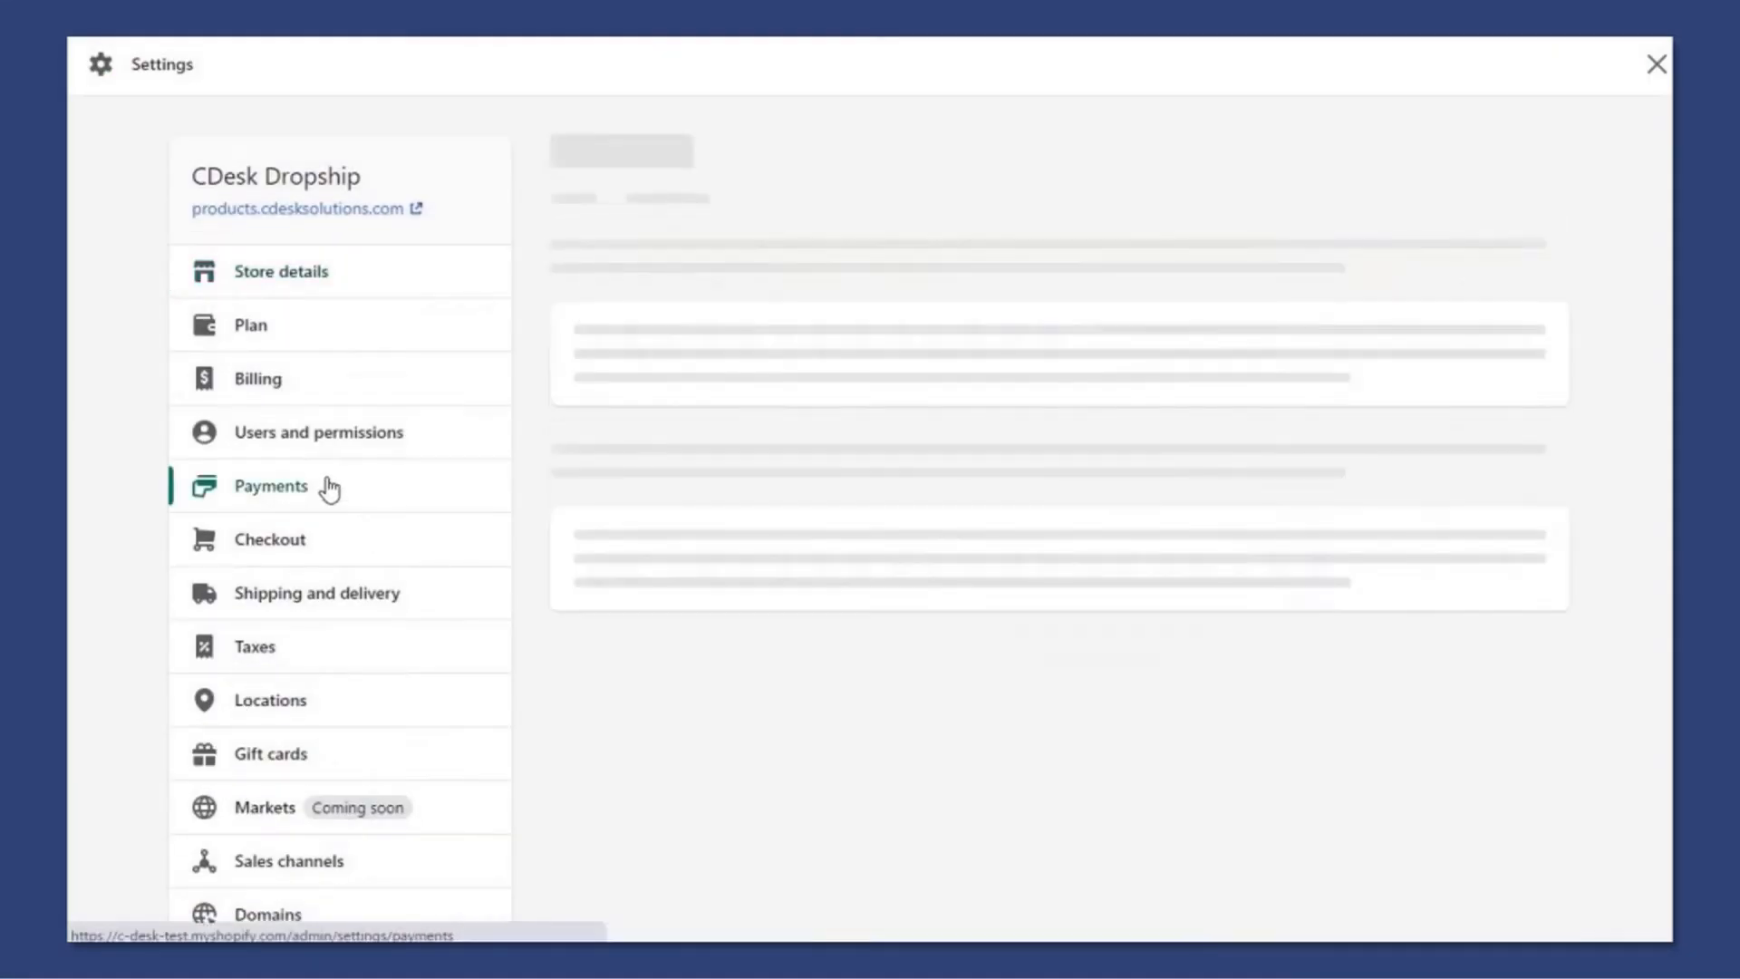
click(270, 486)
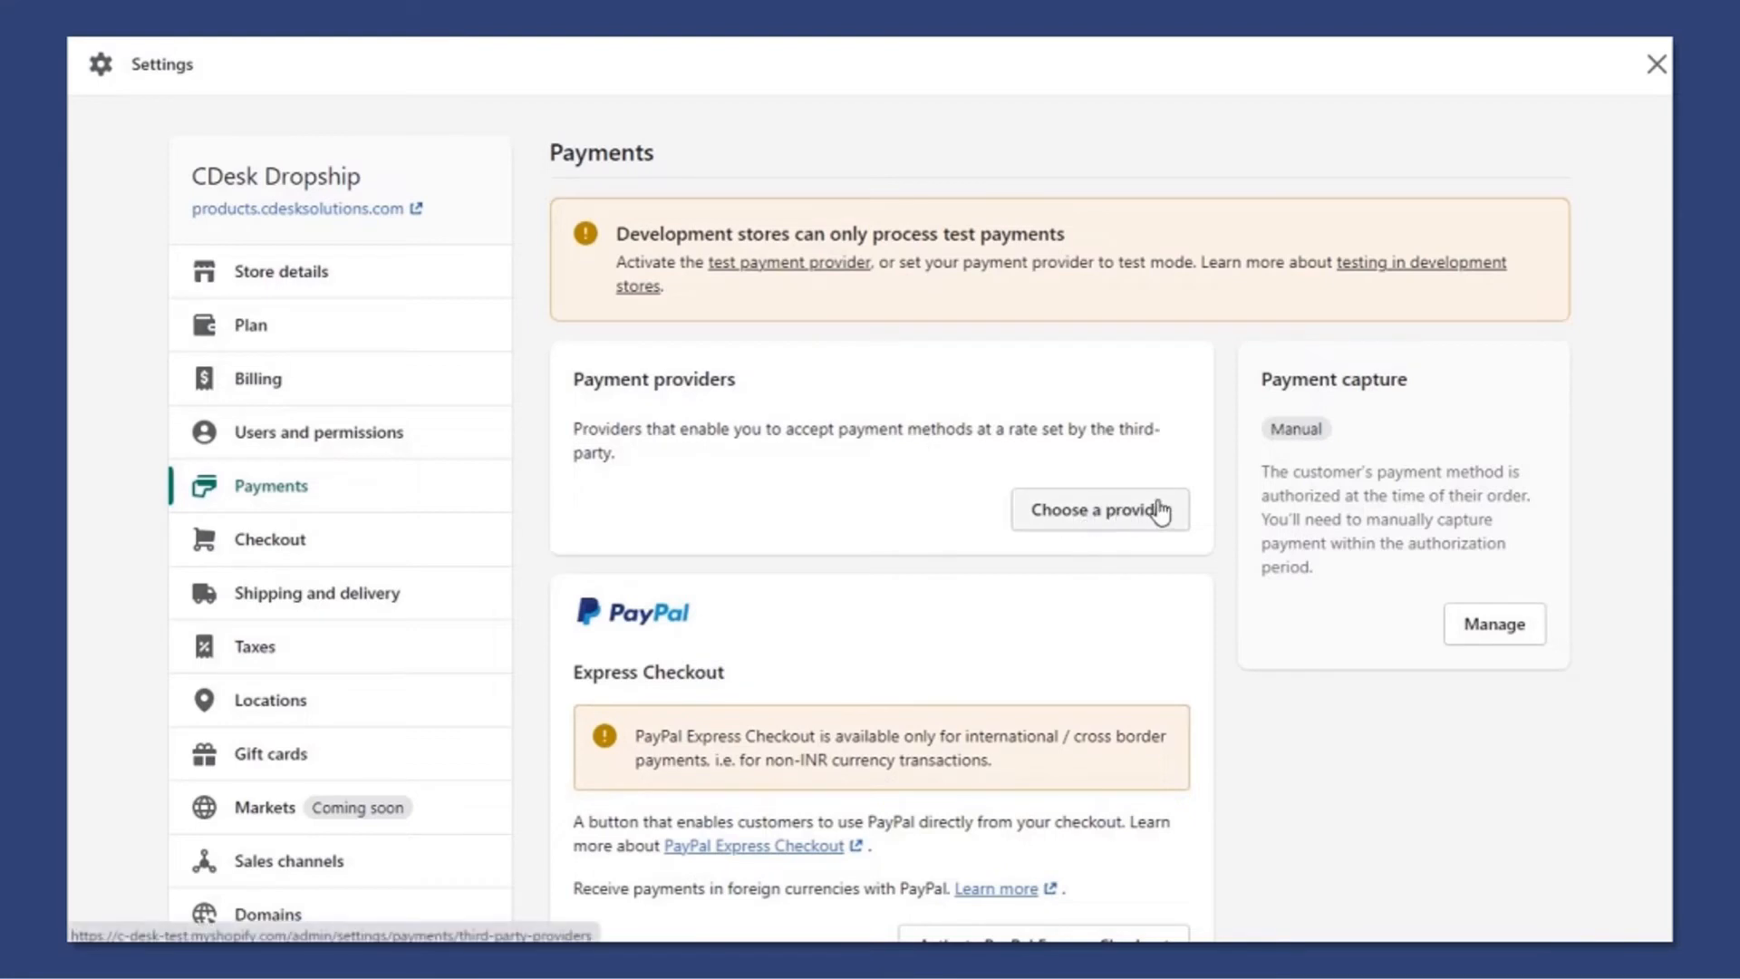
click(1098, 509)
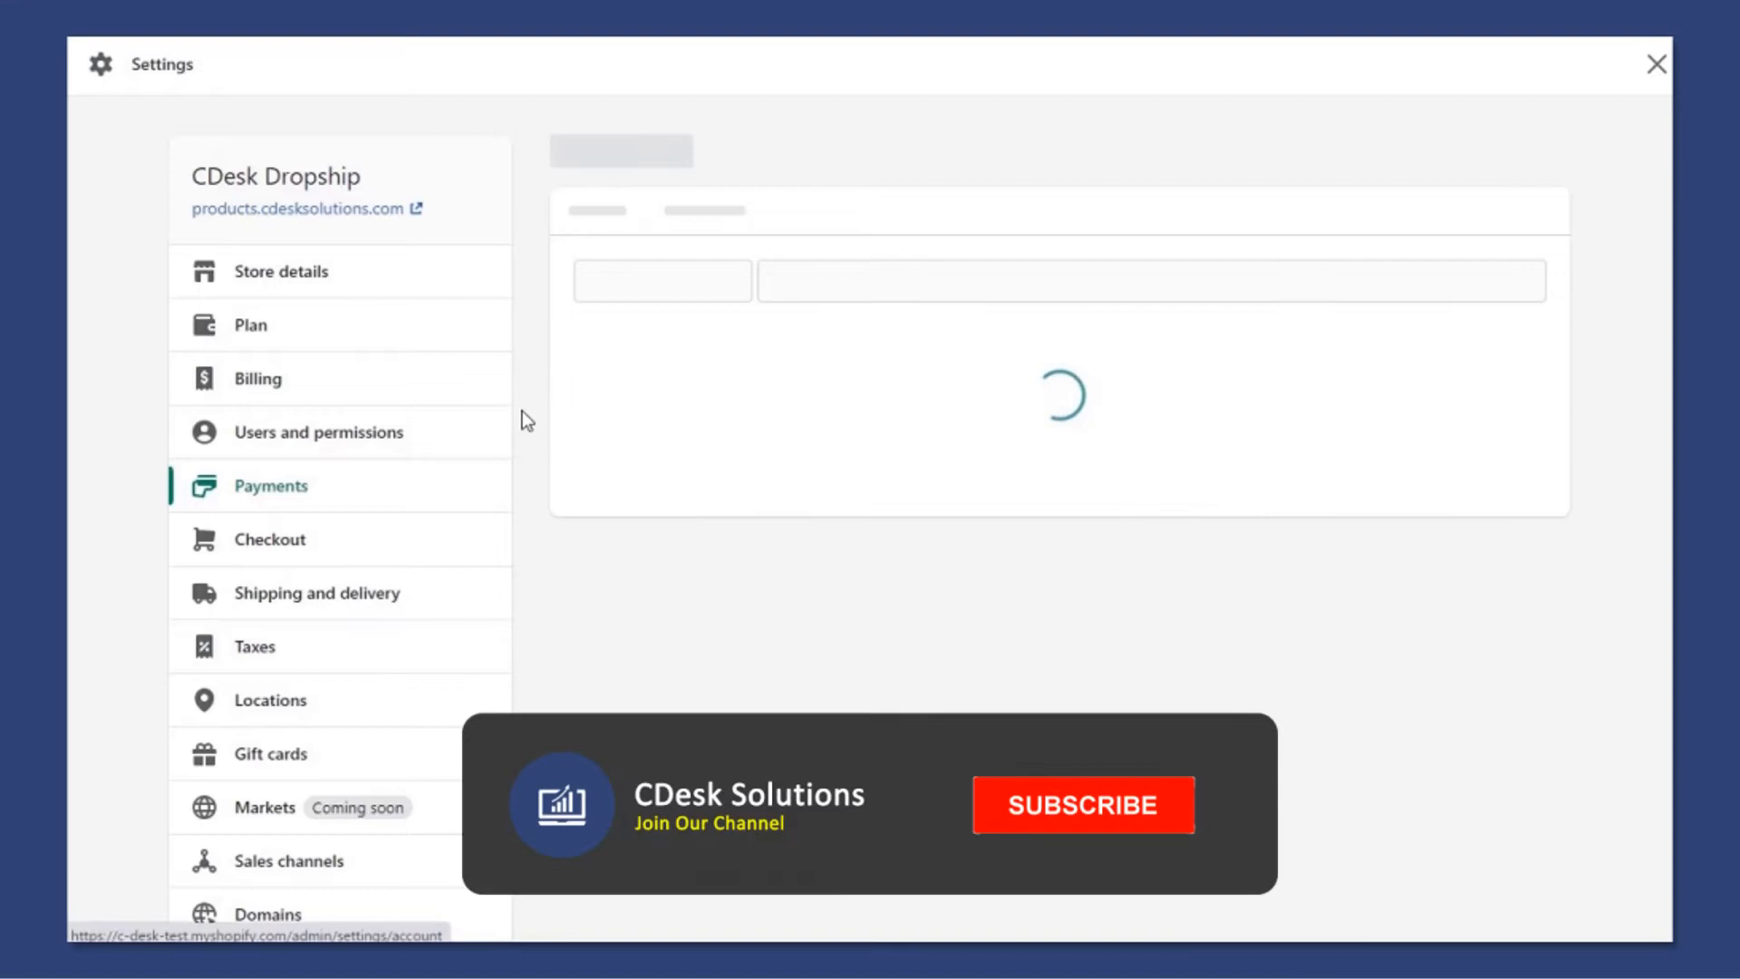
click(1080, 804)
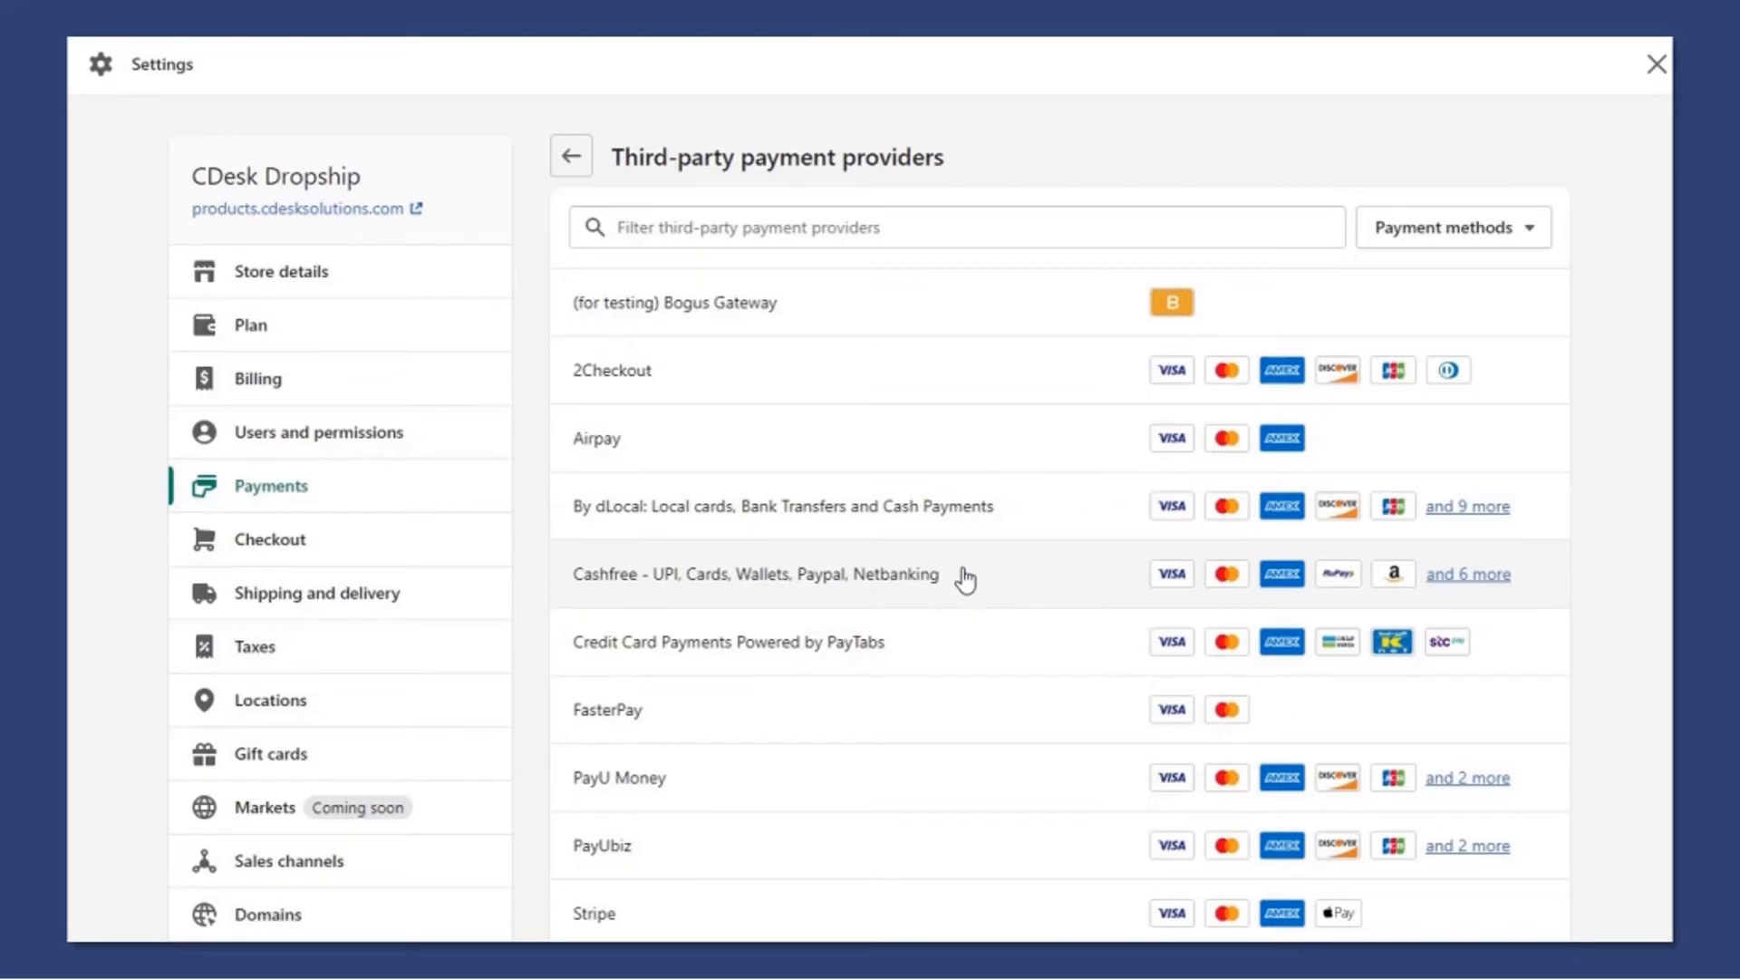
click(756, 575)
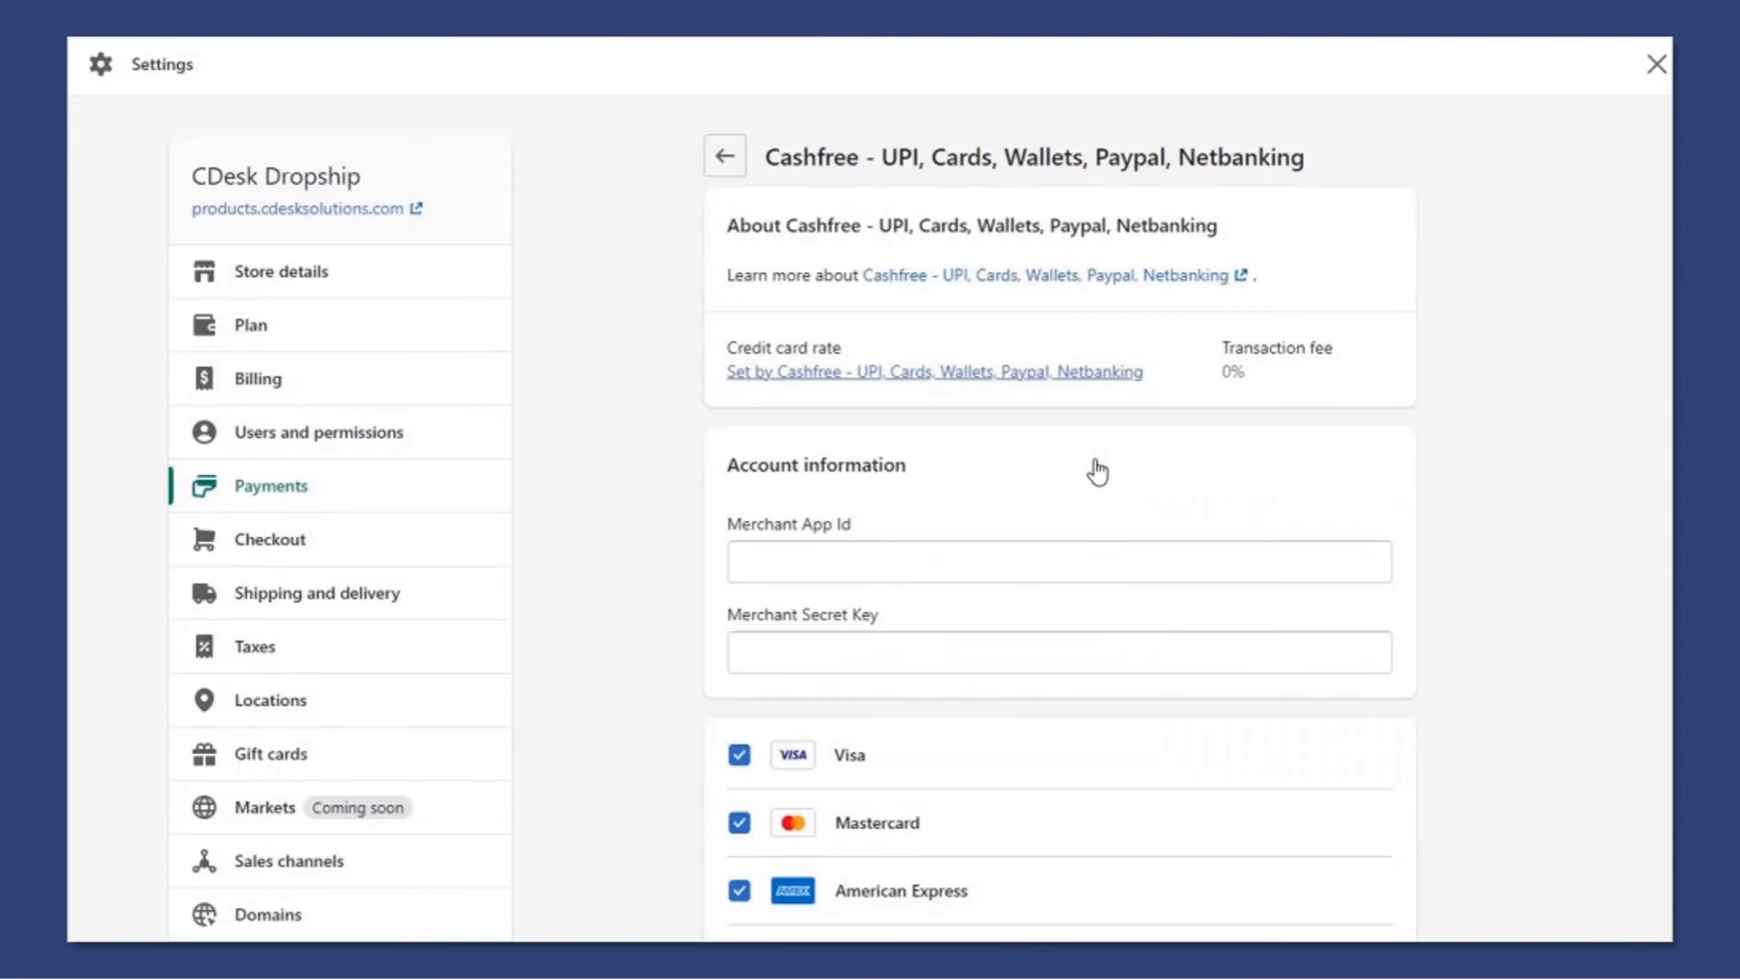
click(1057, 560)
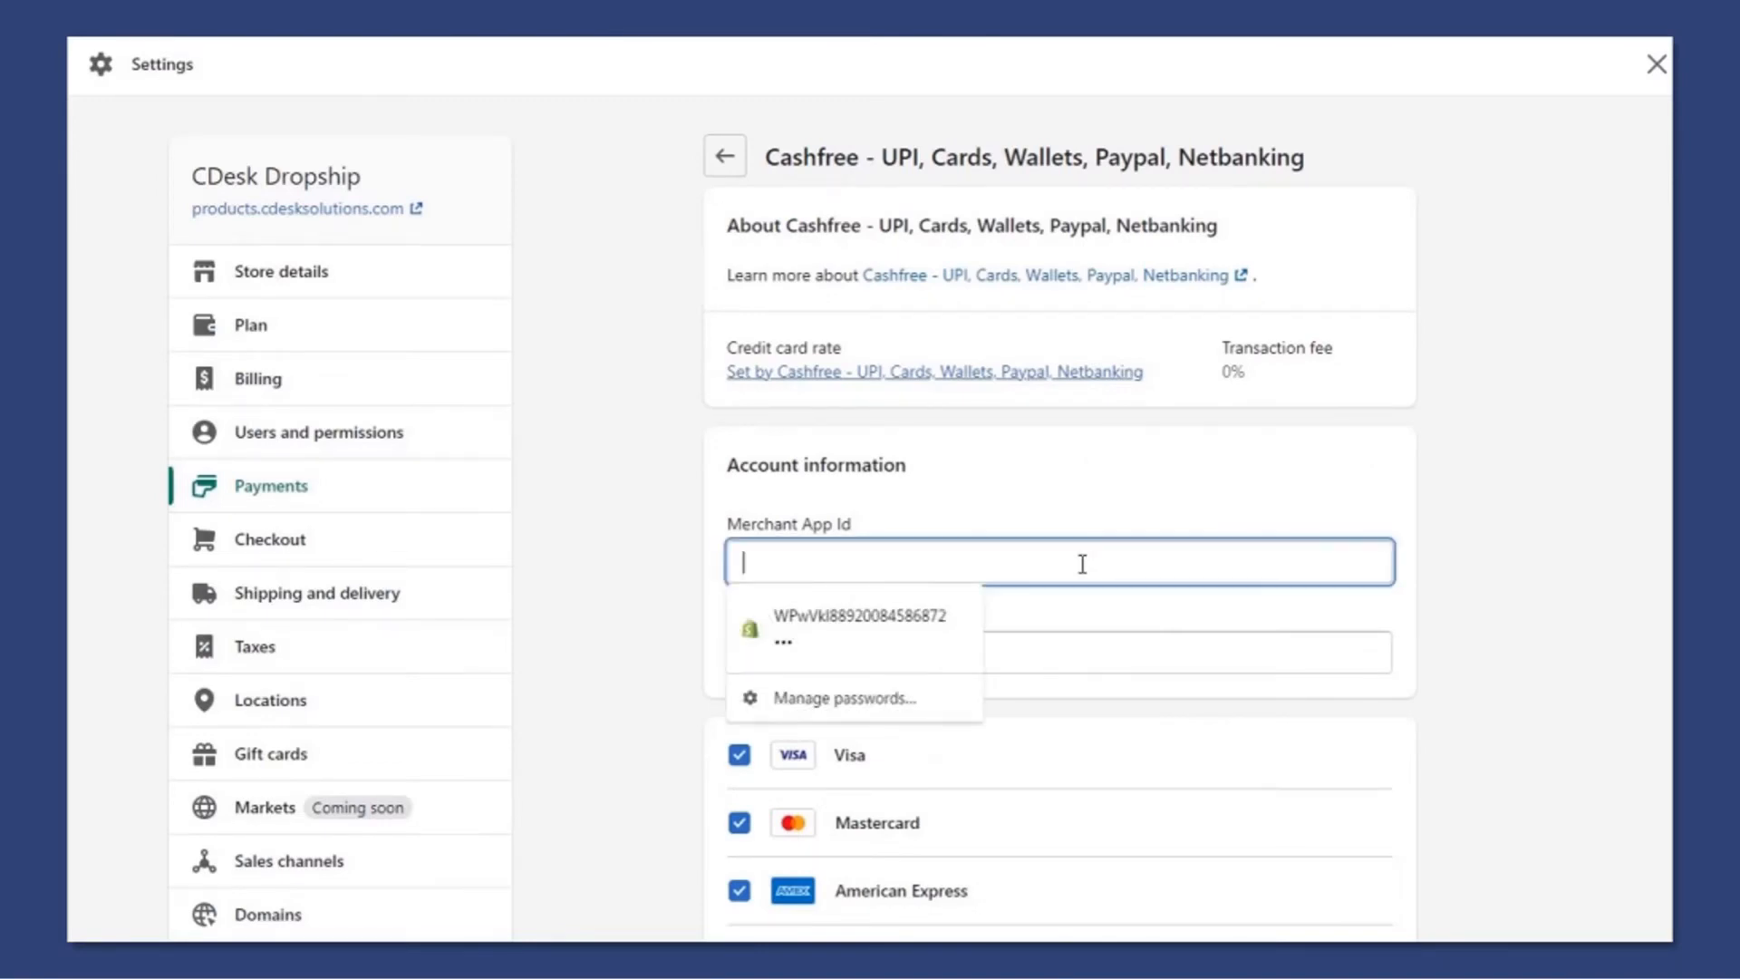
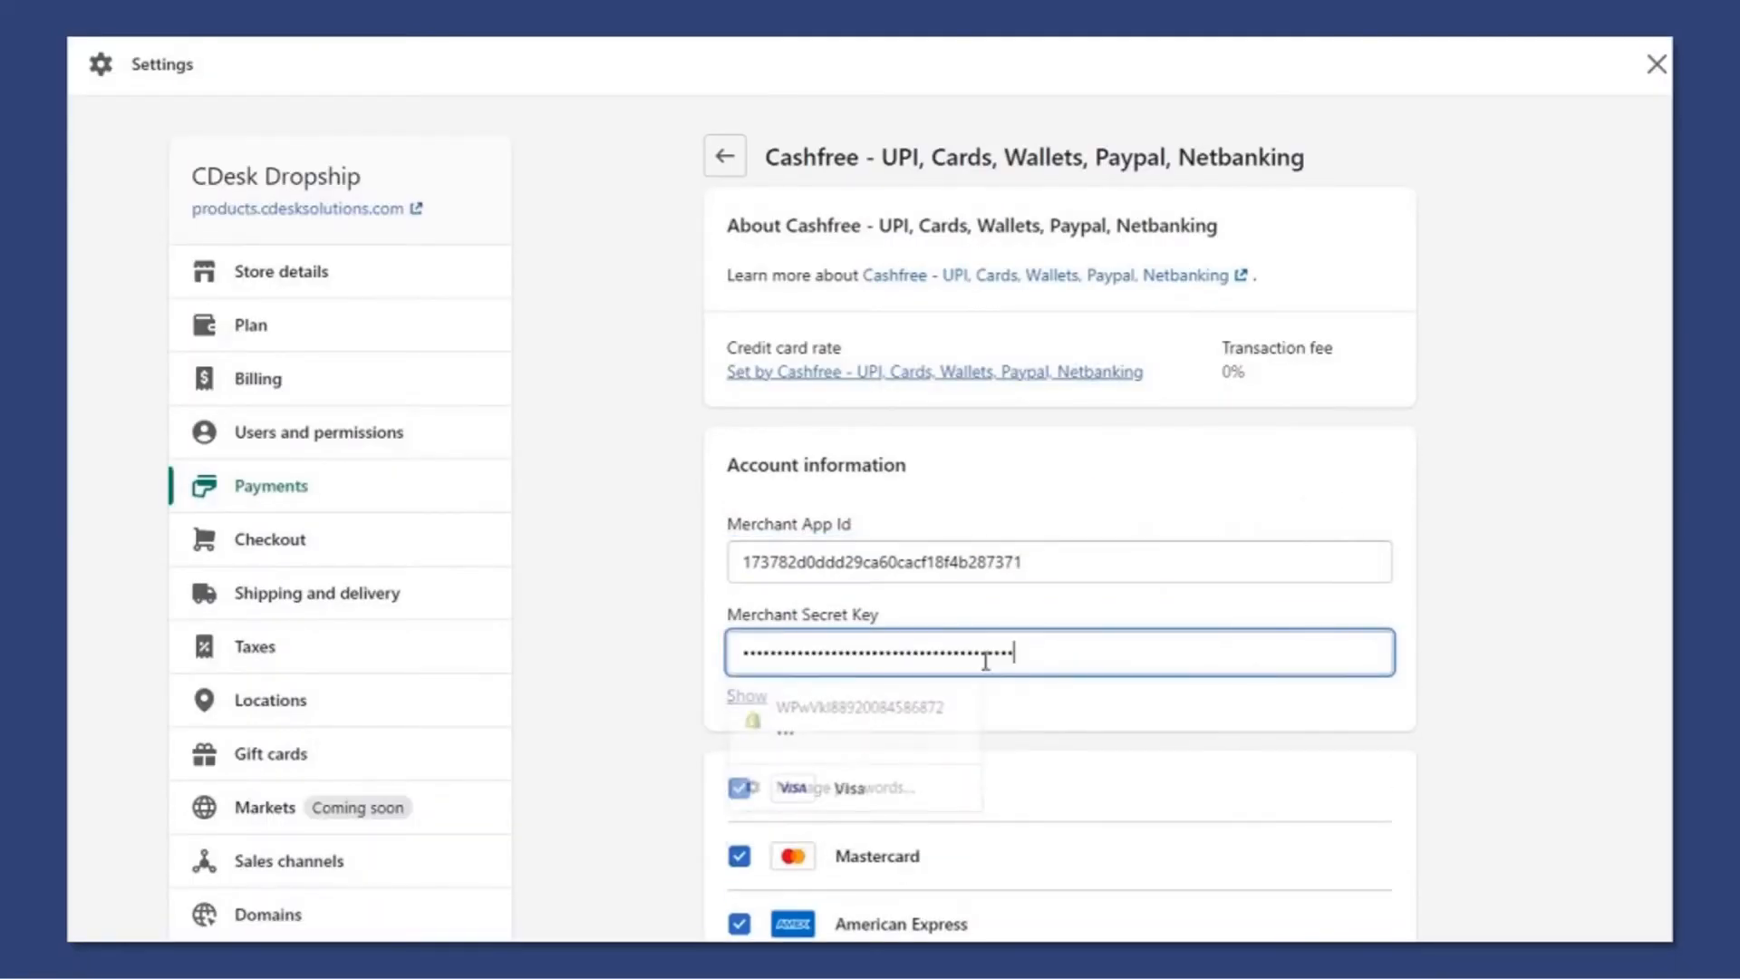
scroll(down, 3)
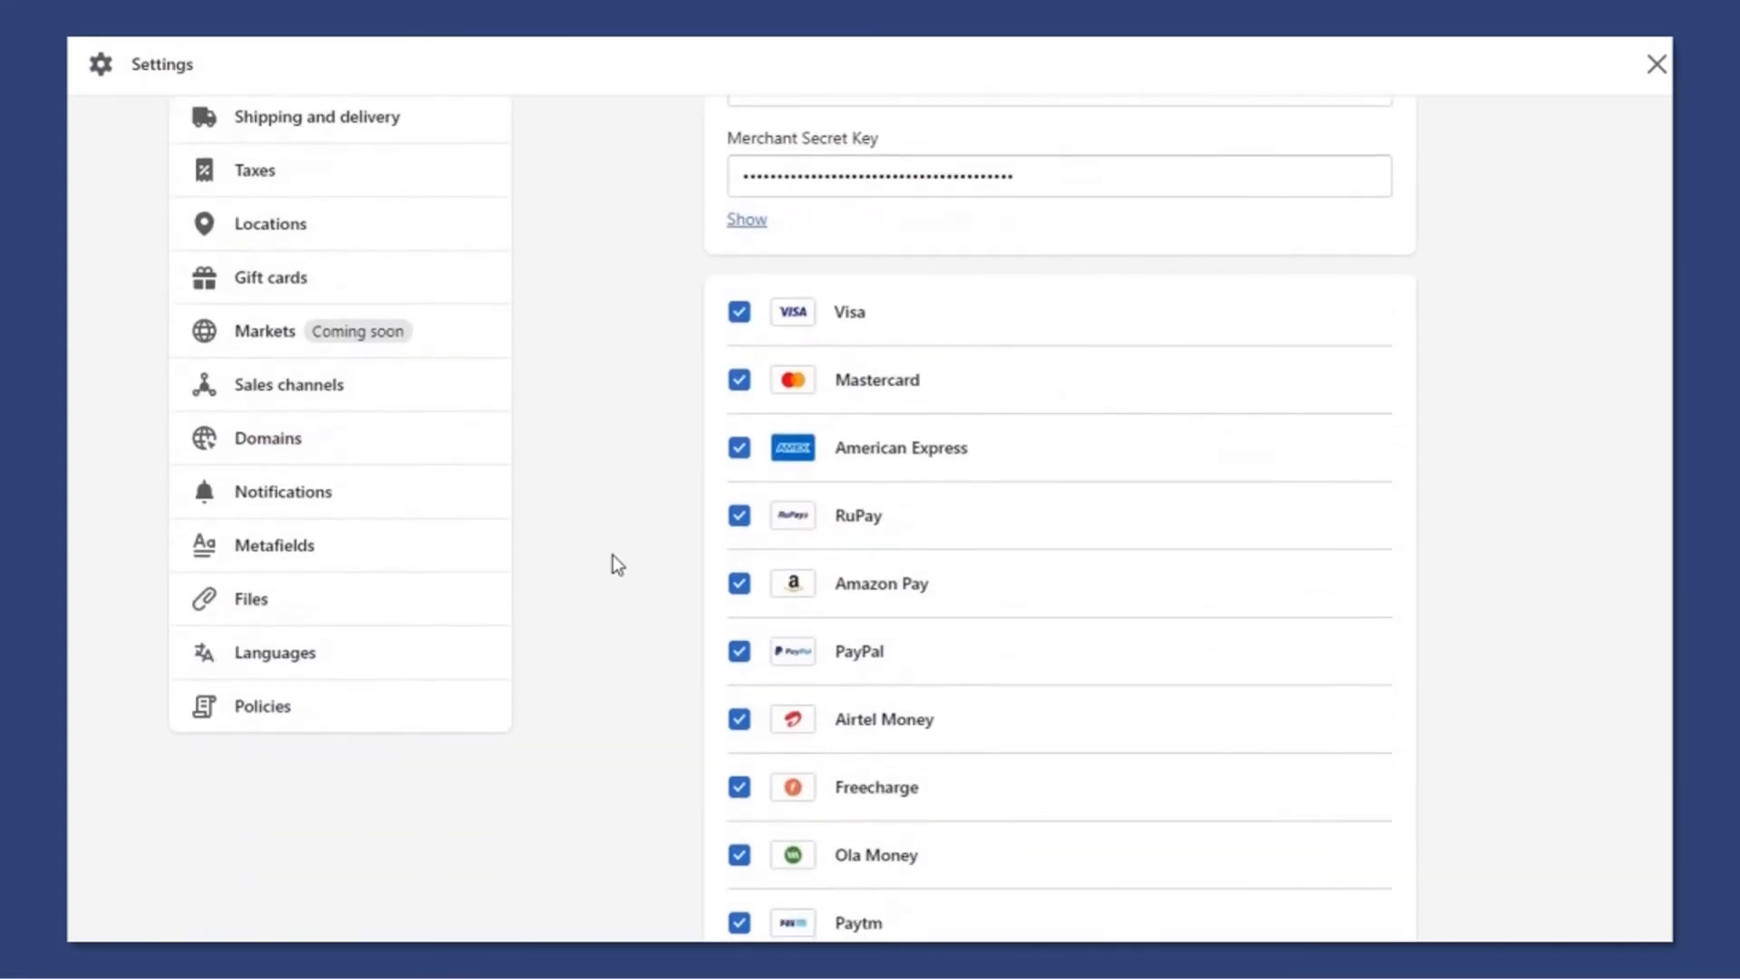
scroll(down, 3)
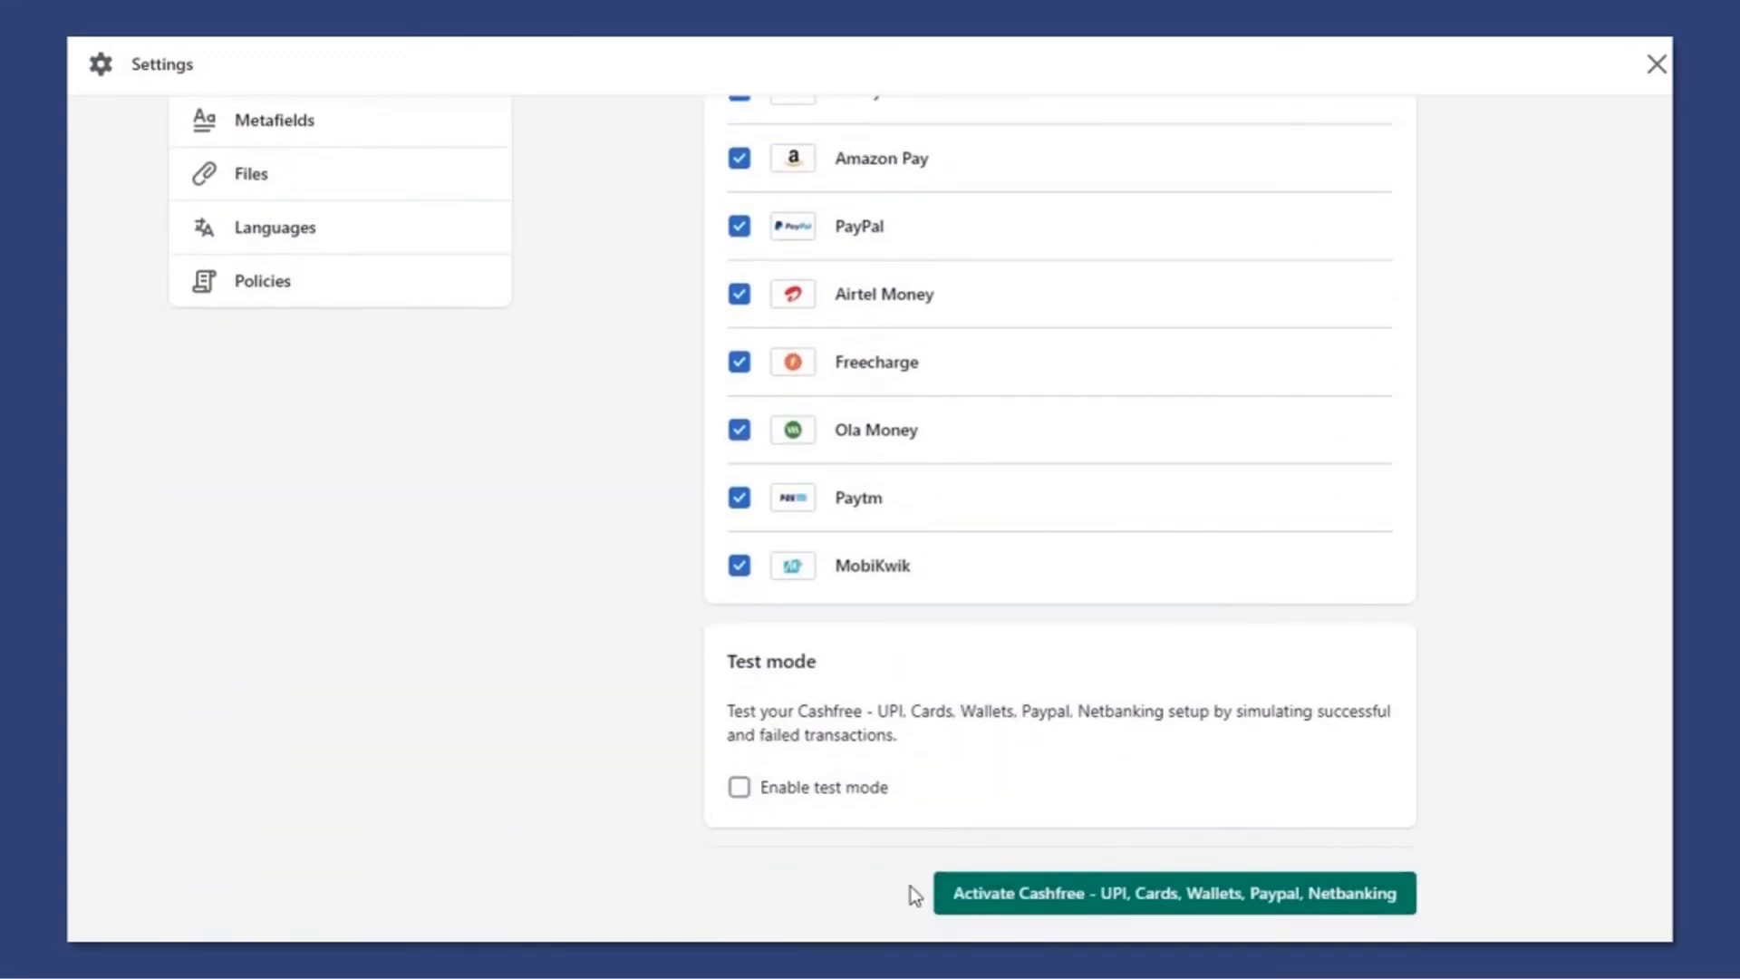
click(1174, 891)
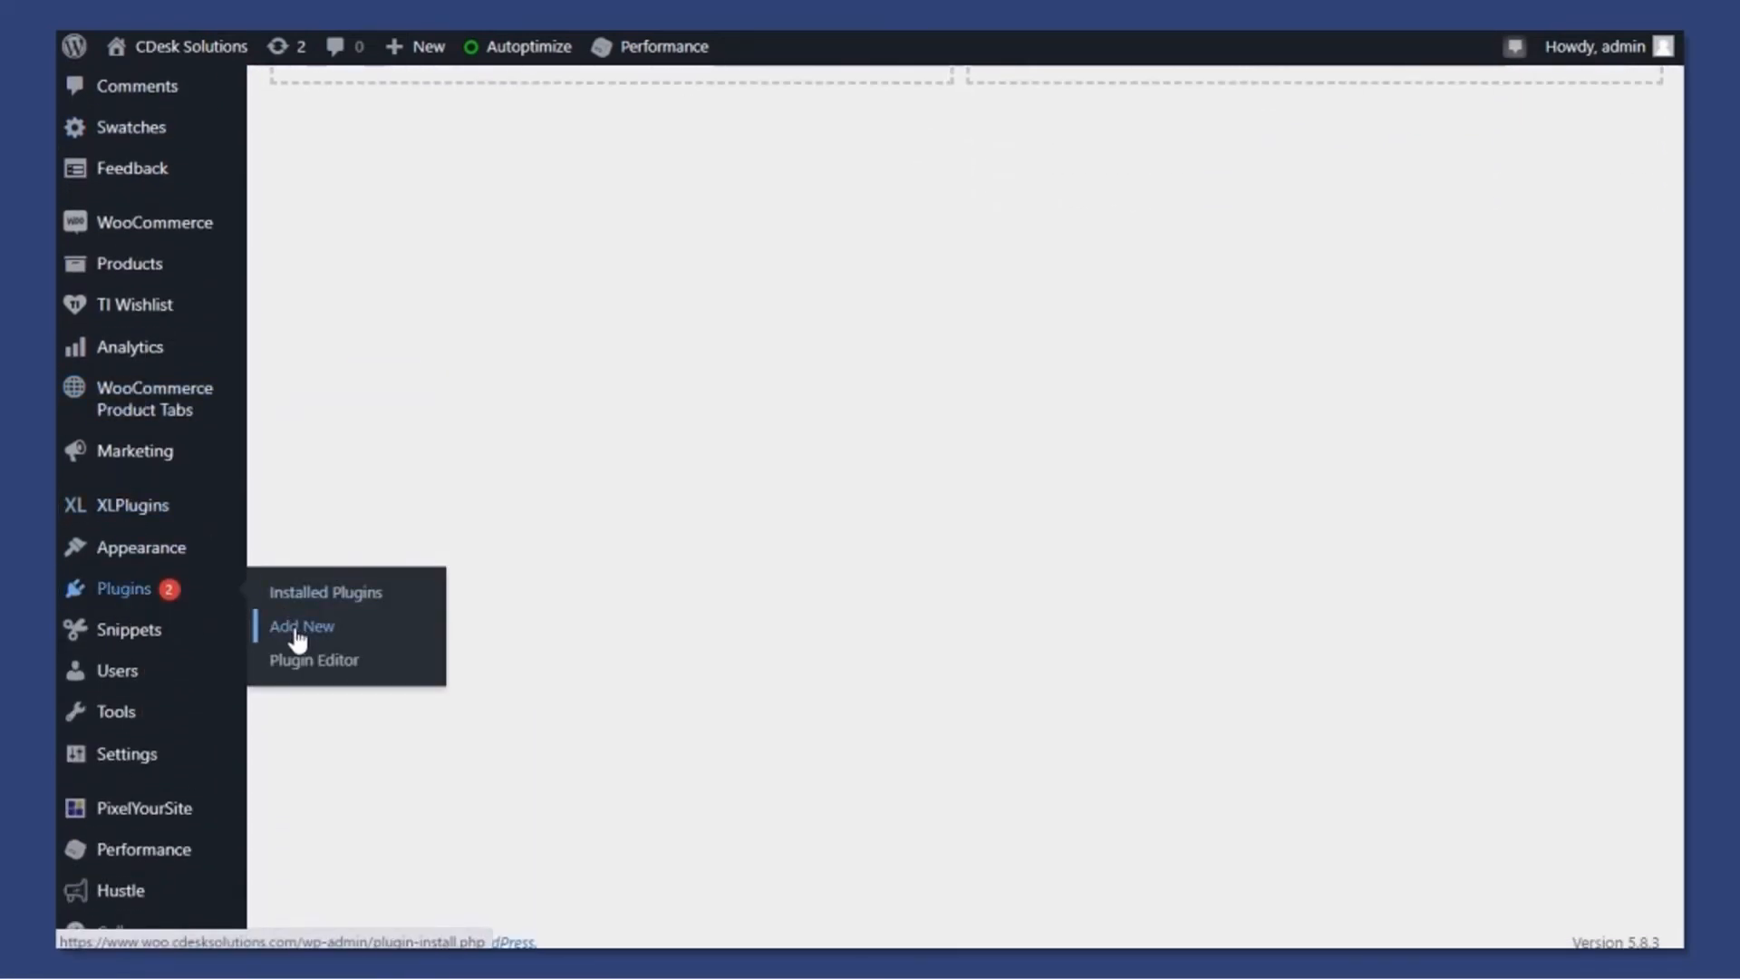
- Search the plugin directory for 'cashfree', install Cashfree for WooCommerce and activate it
click(301, 626)
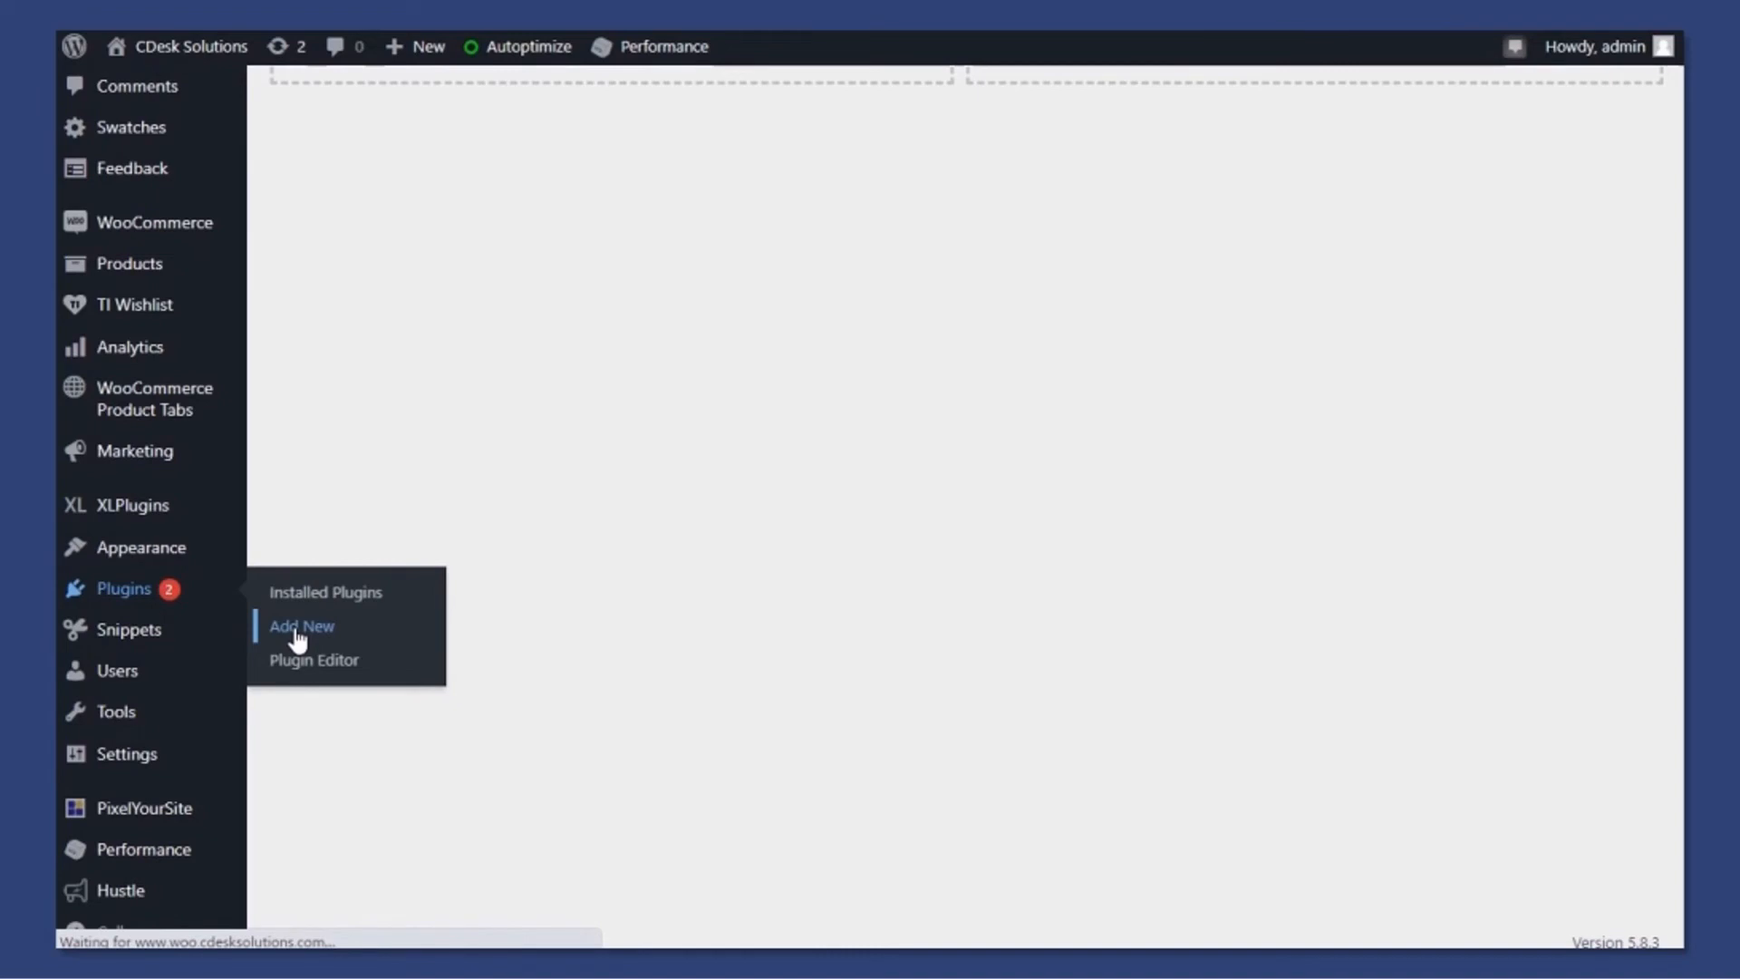
click(299, 625)
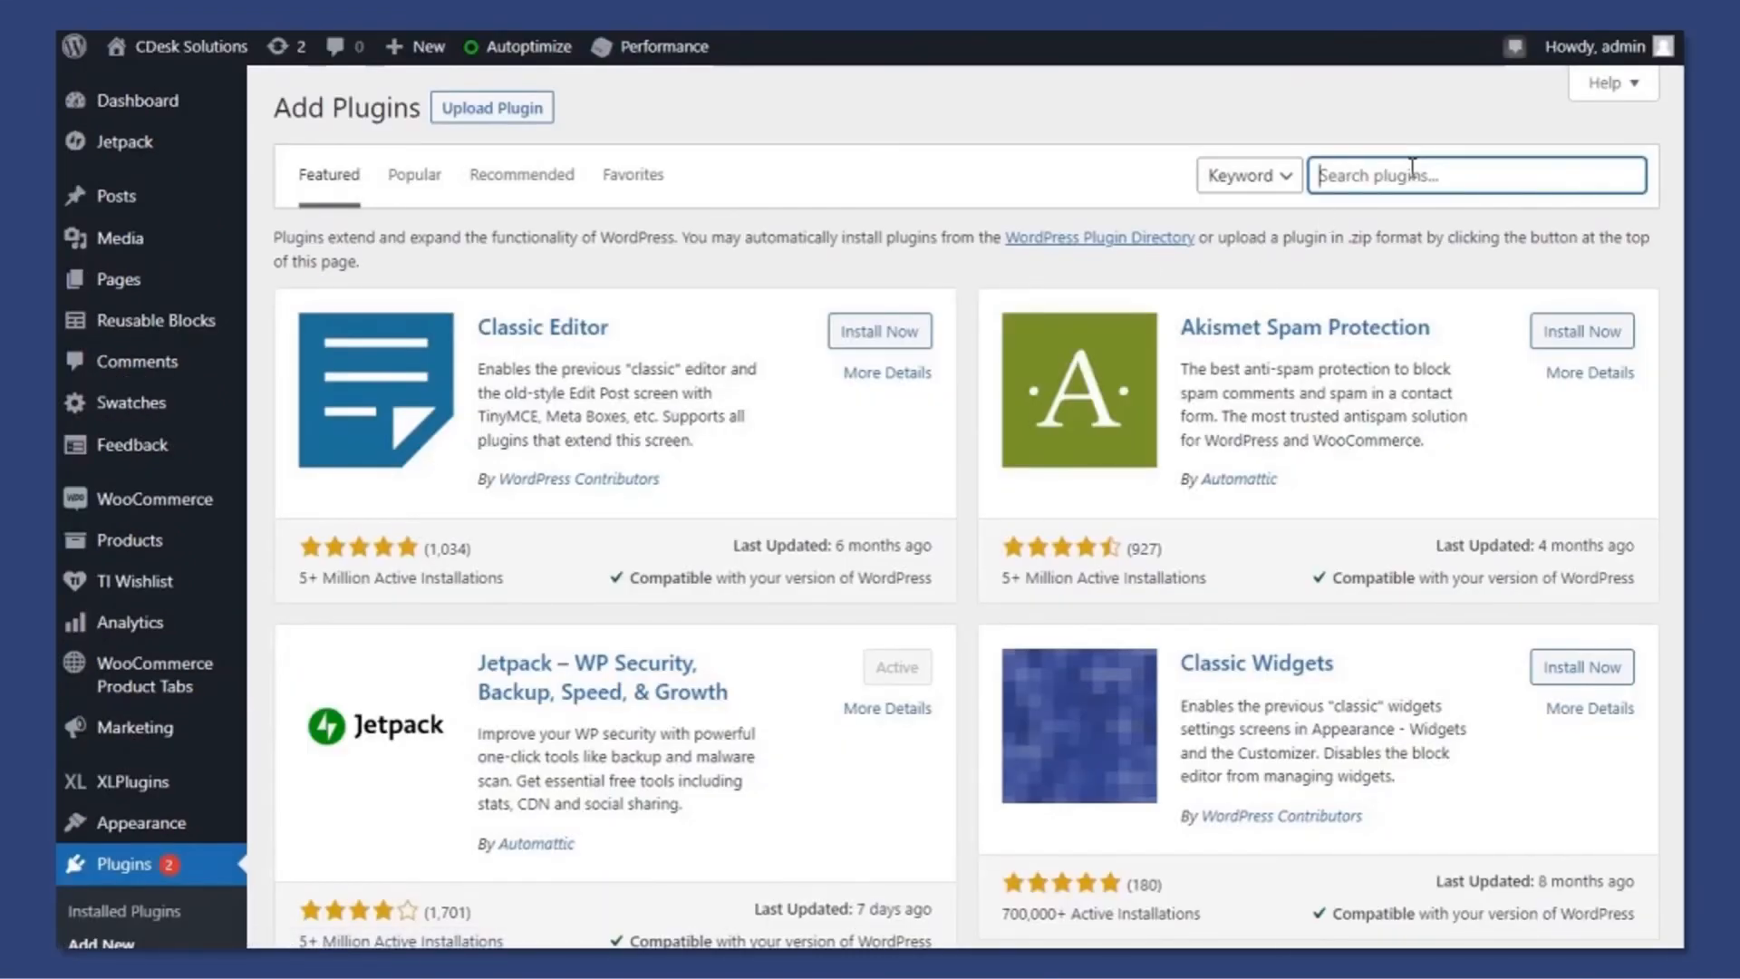
text(cashfree)
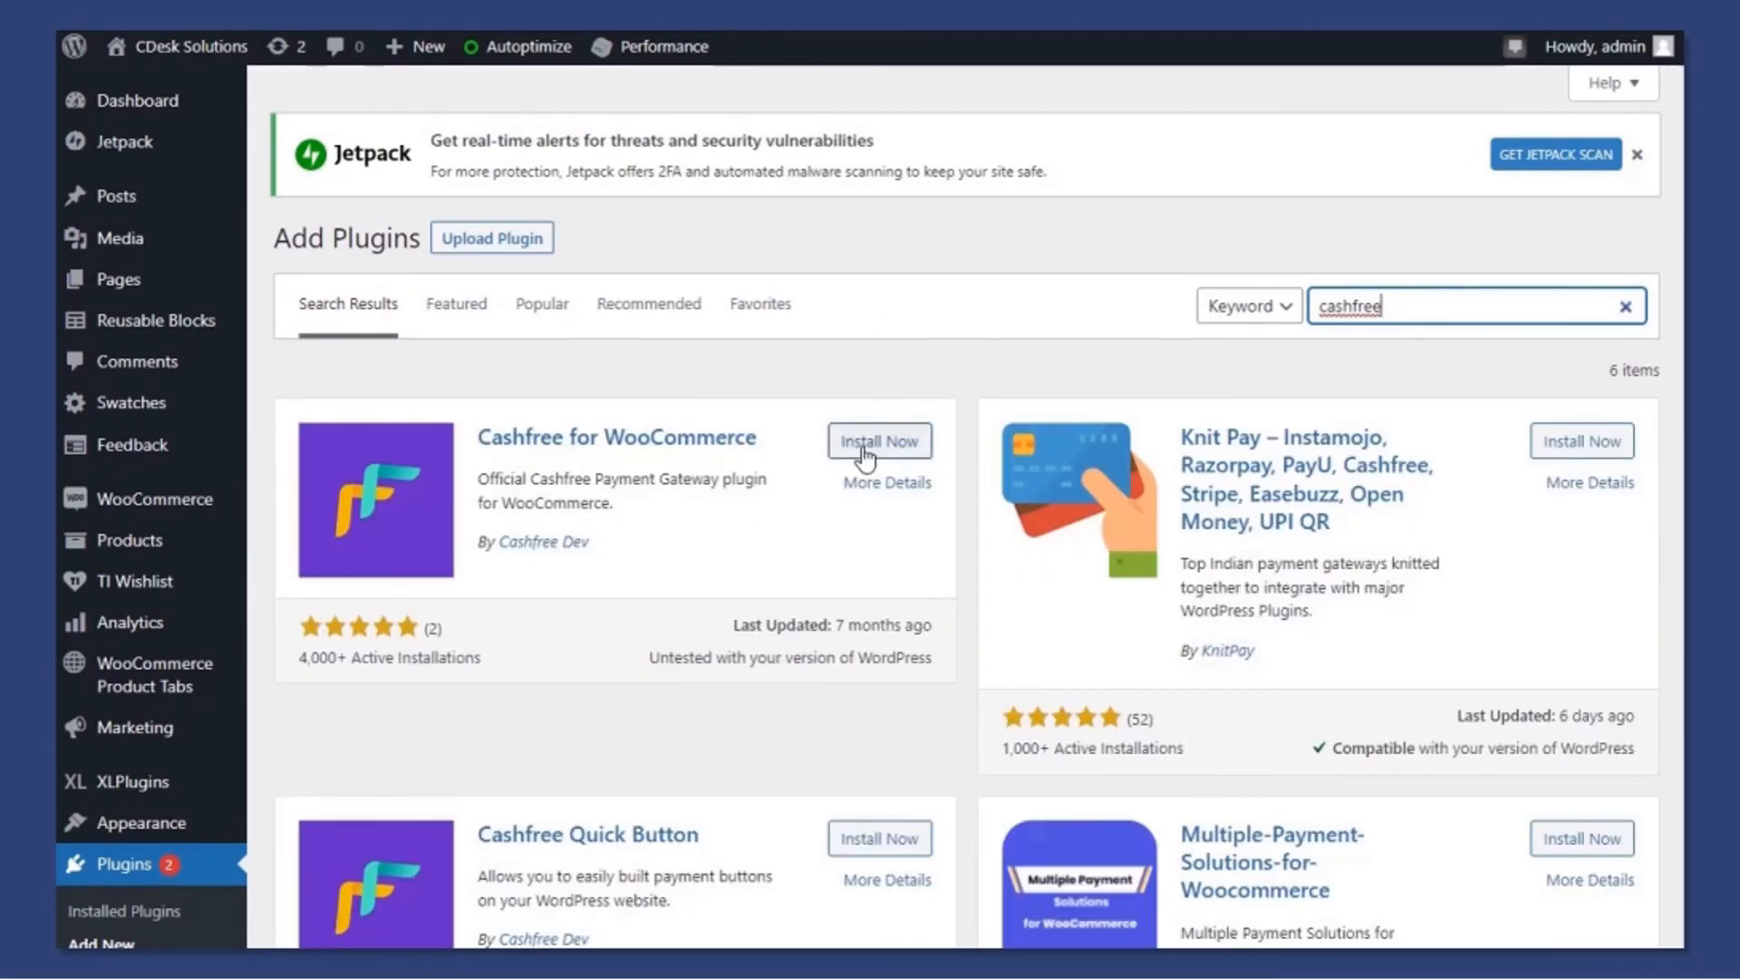
click(878, 441)
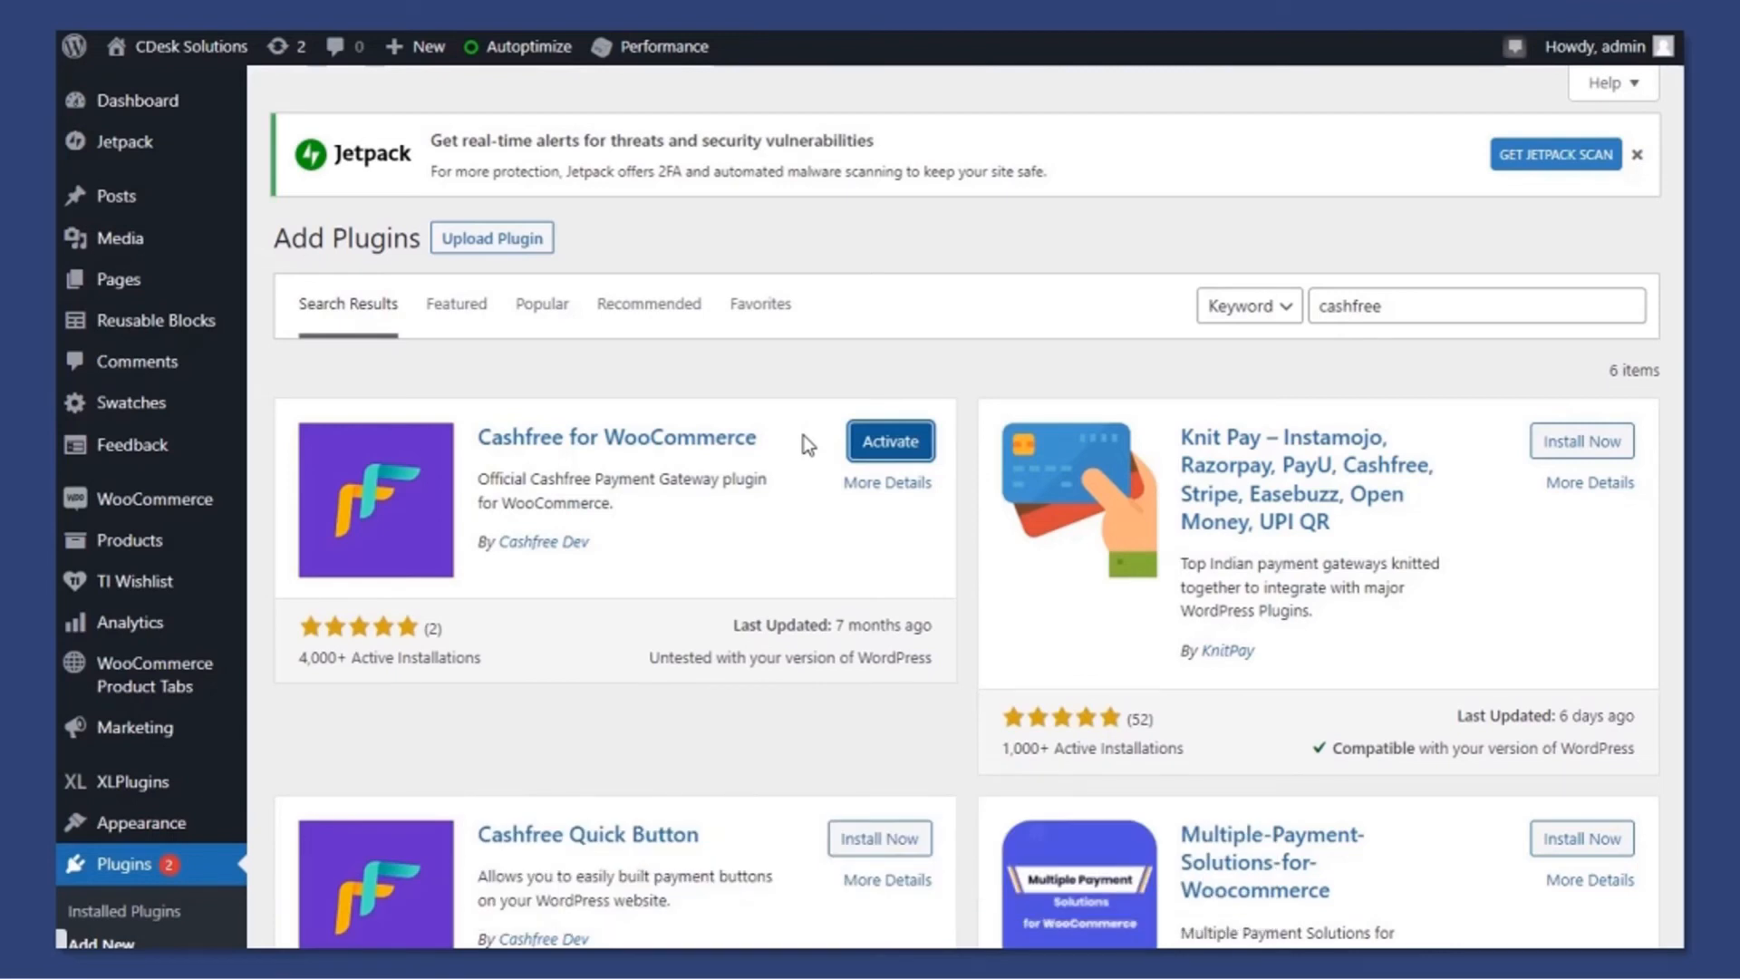
click(889, 440)
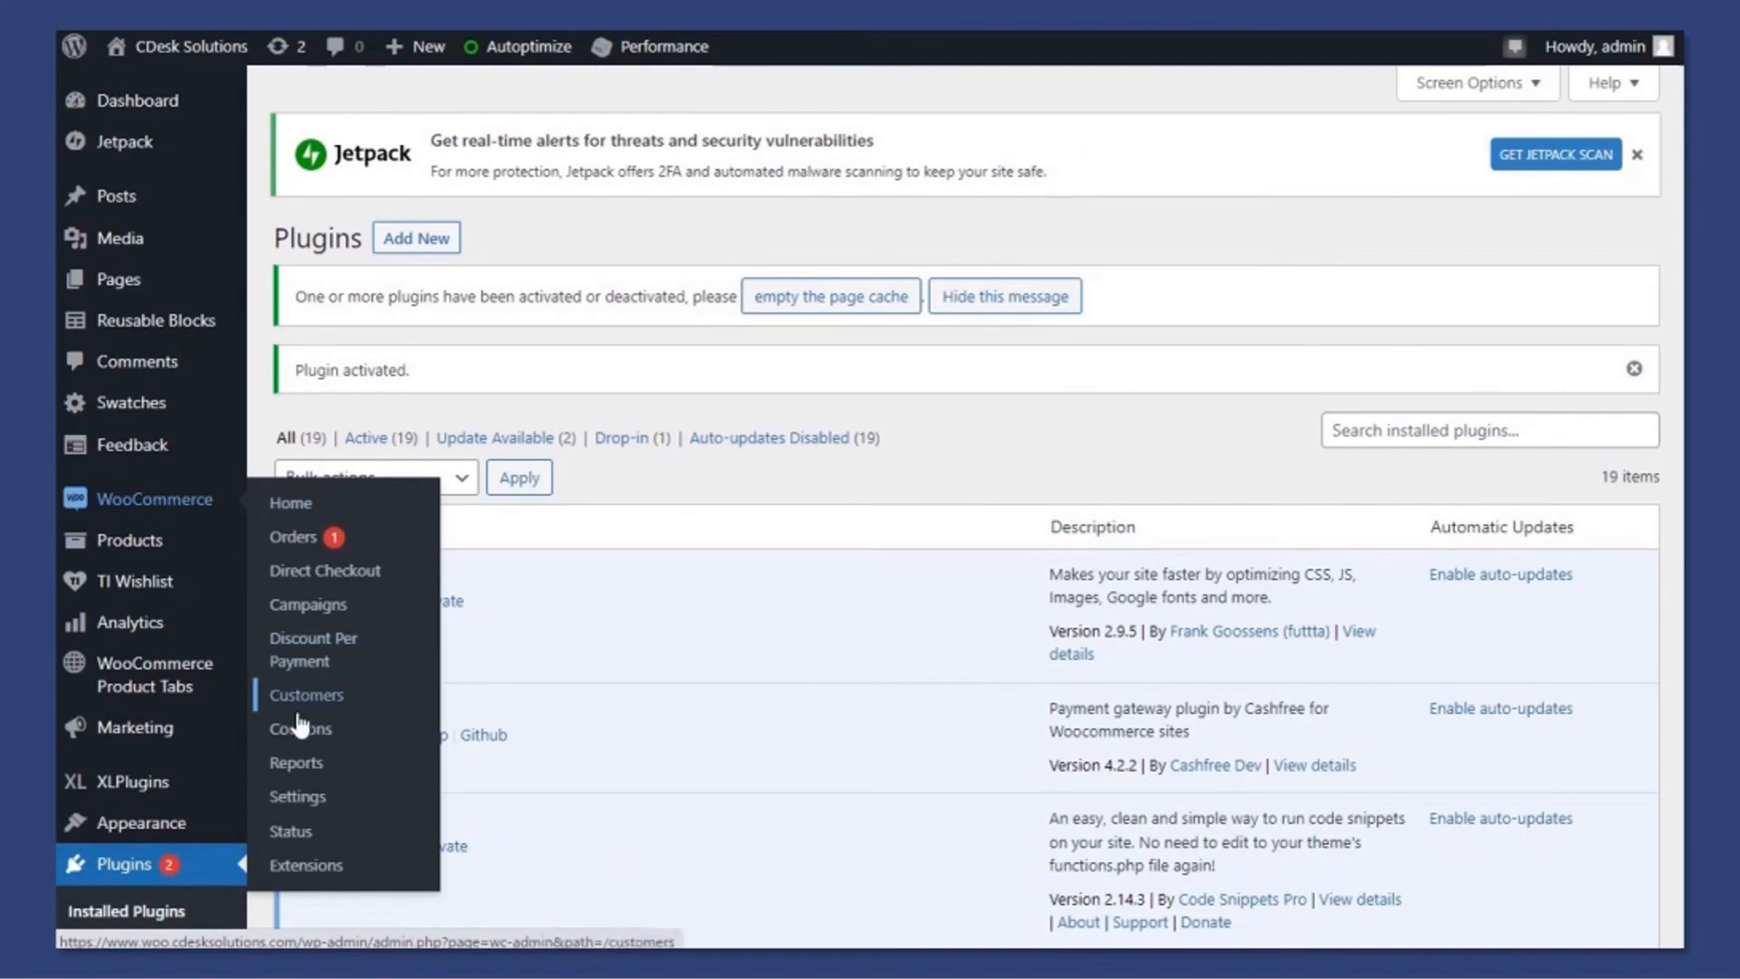
mouse_move(304, 796)
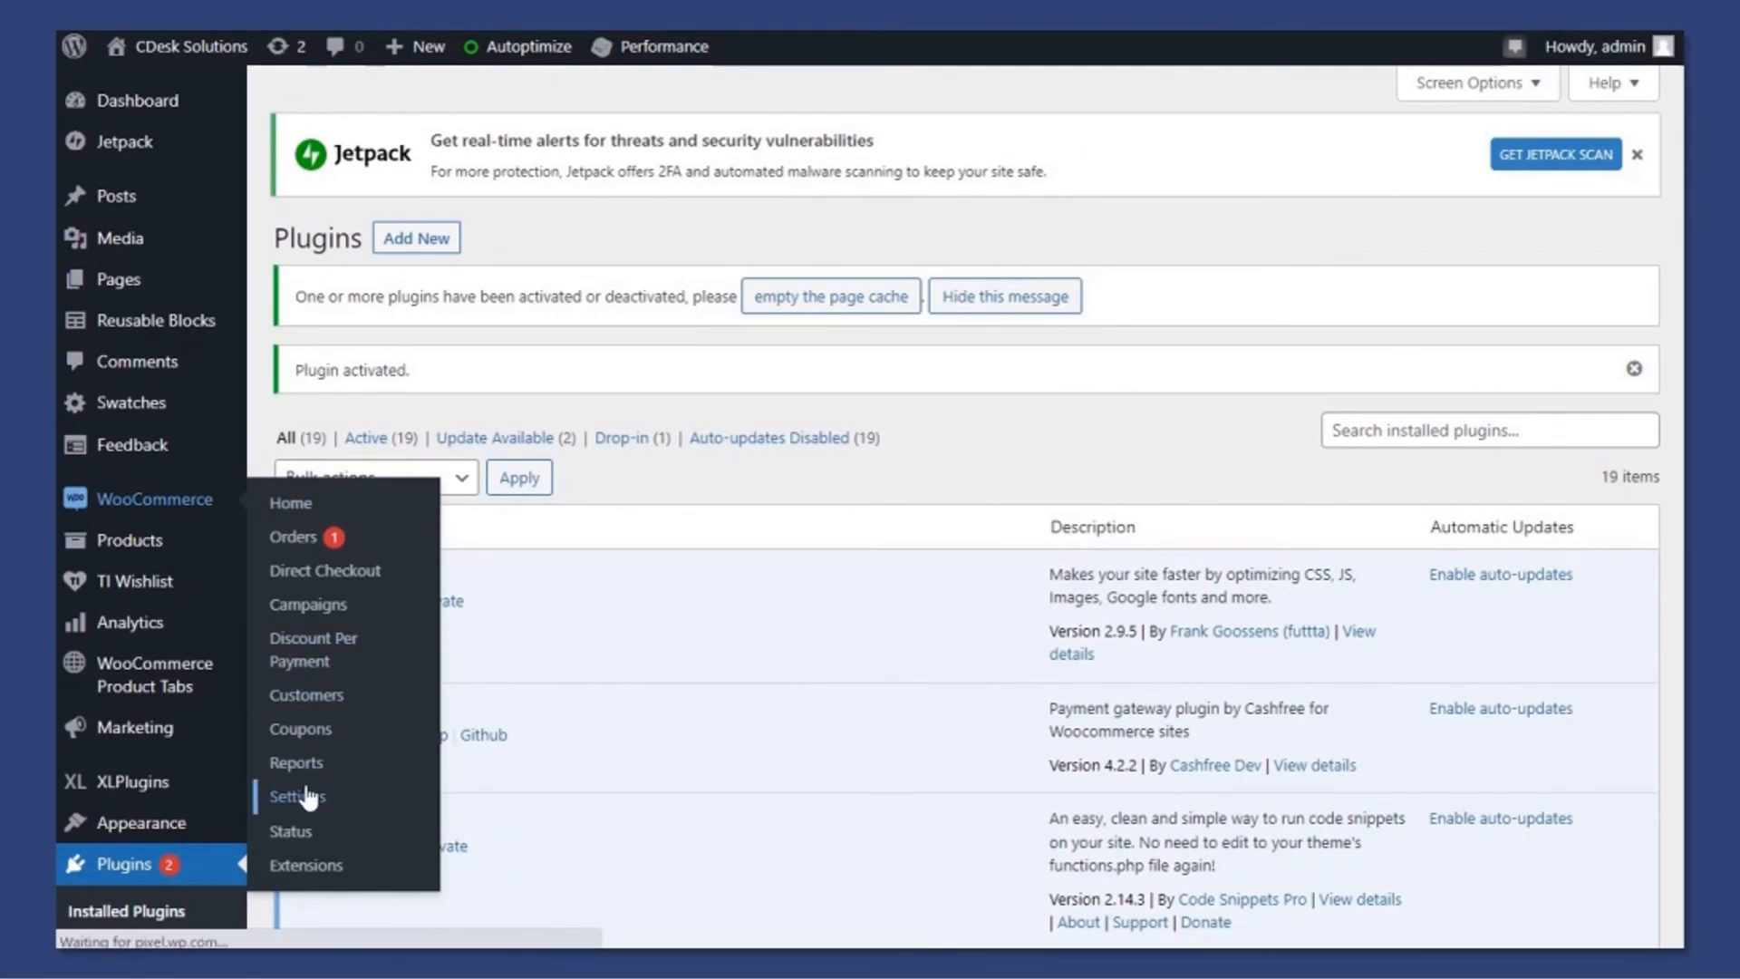
- In WooCommerce Settings > Payments, enable Cashfree and enter its setup
click(296, 795)
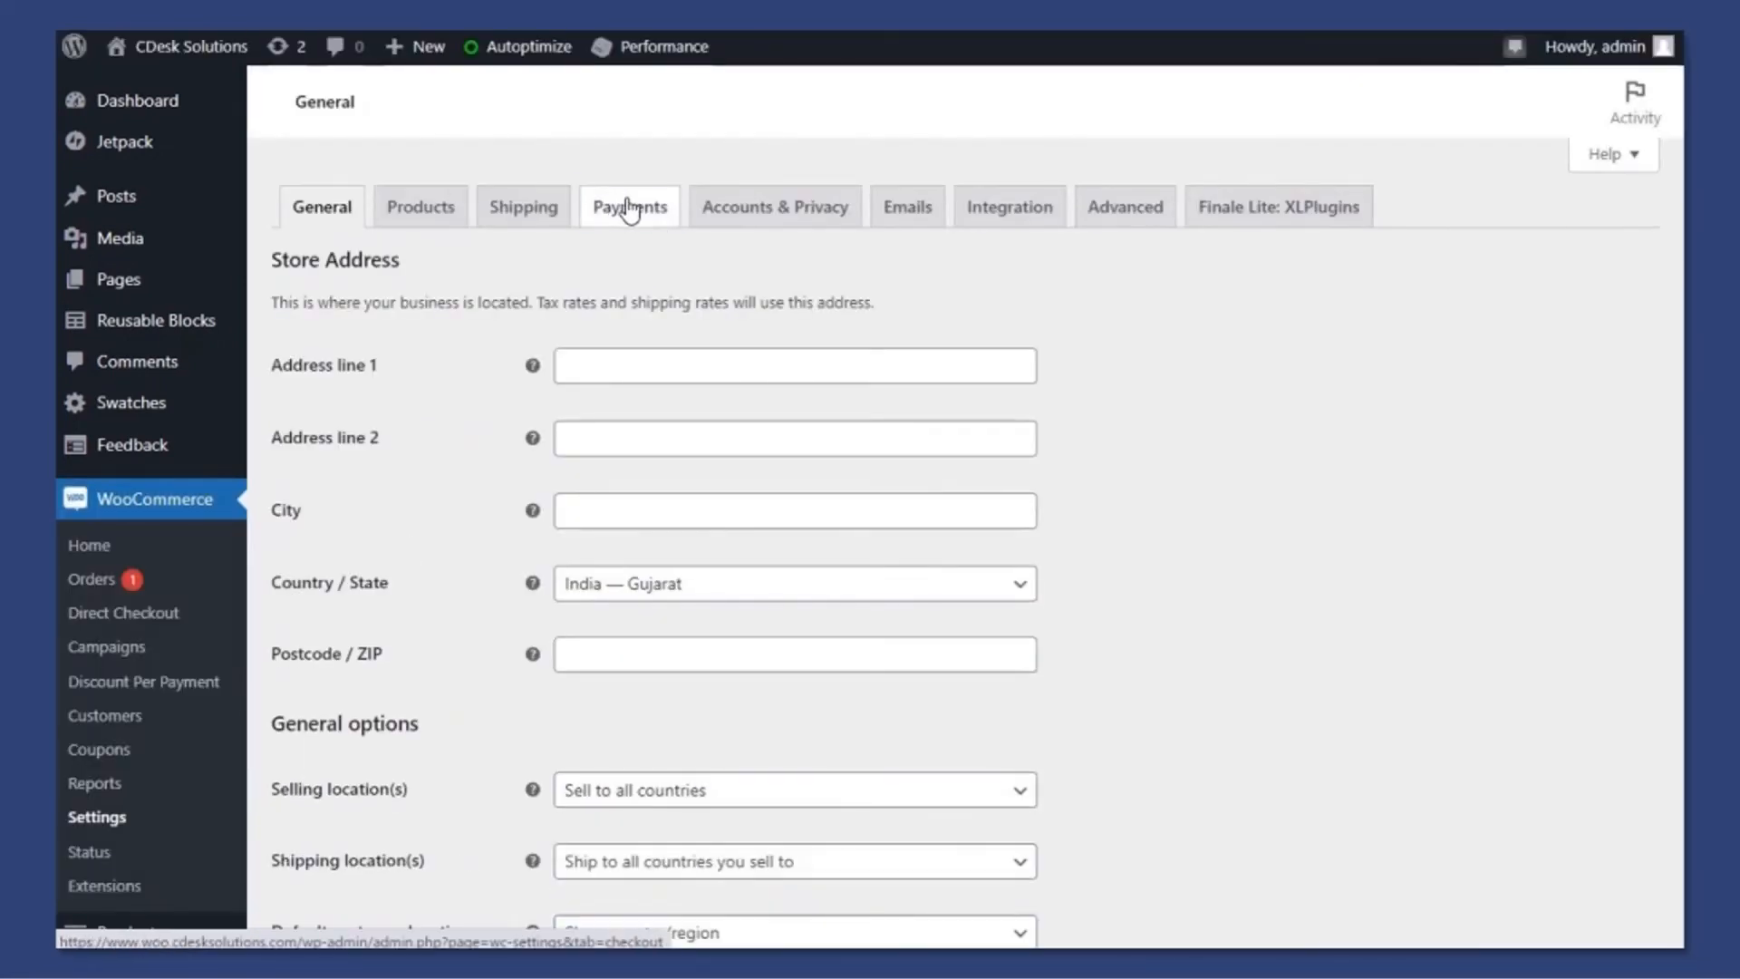
click(629, 206)
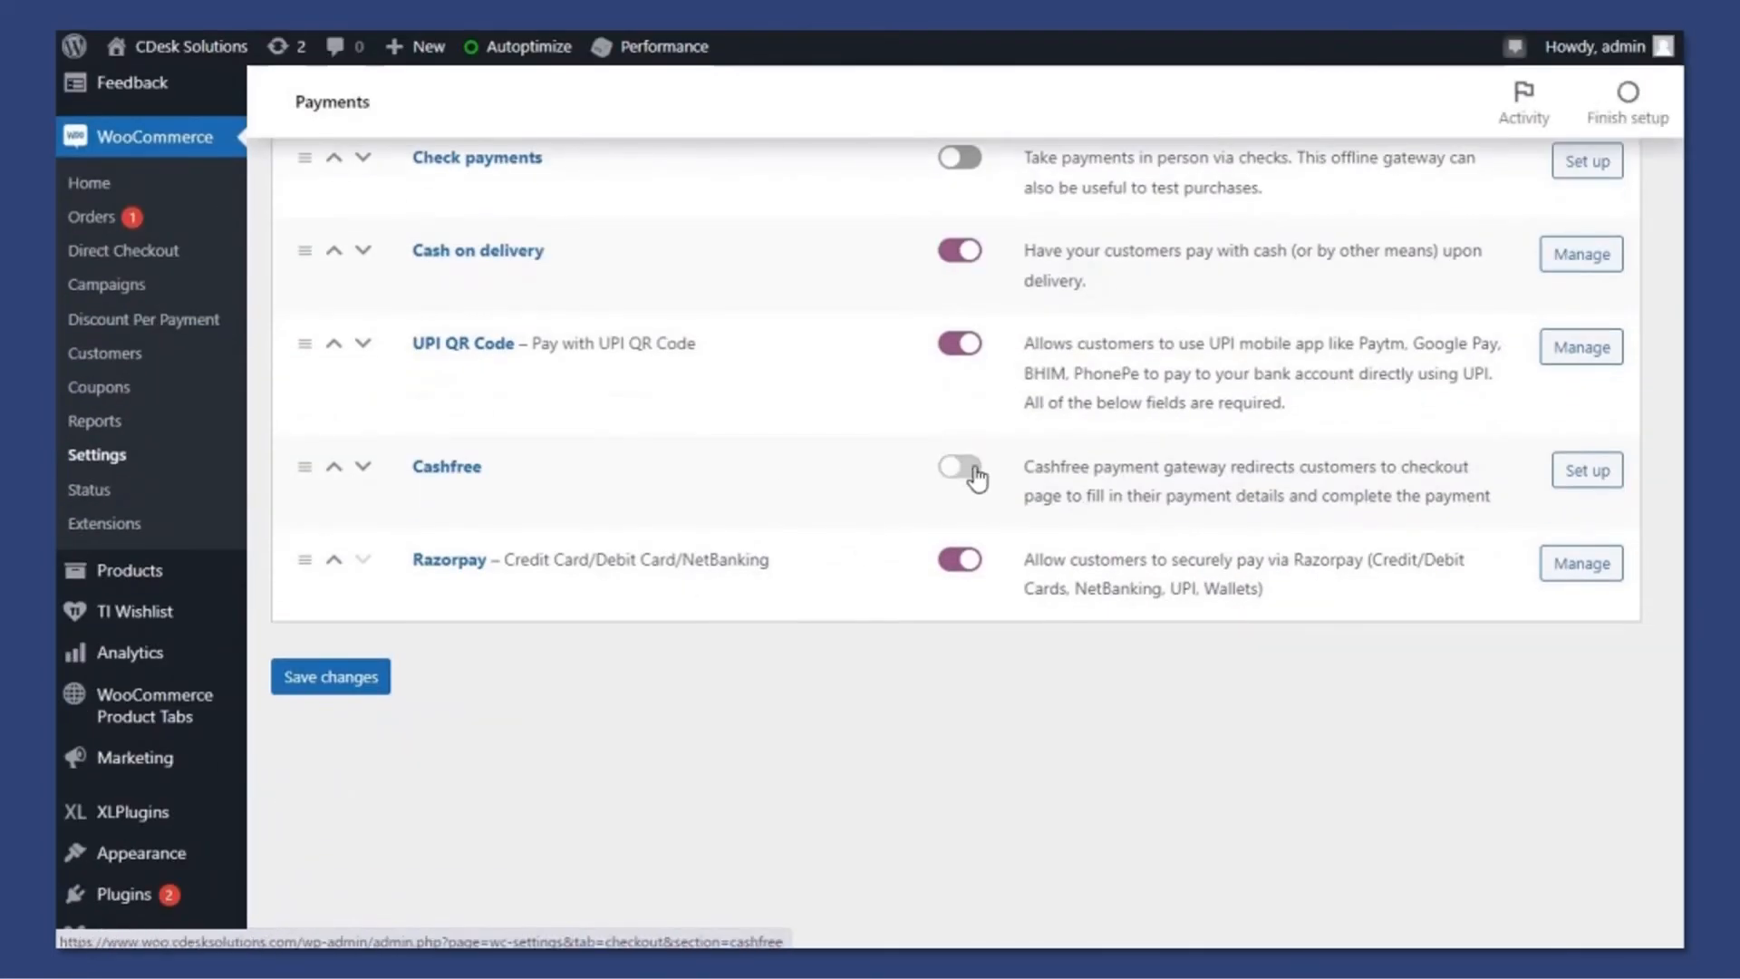
click(957, 468)
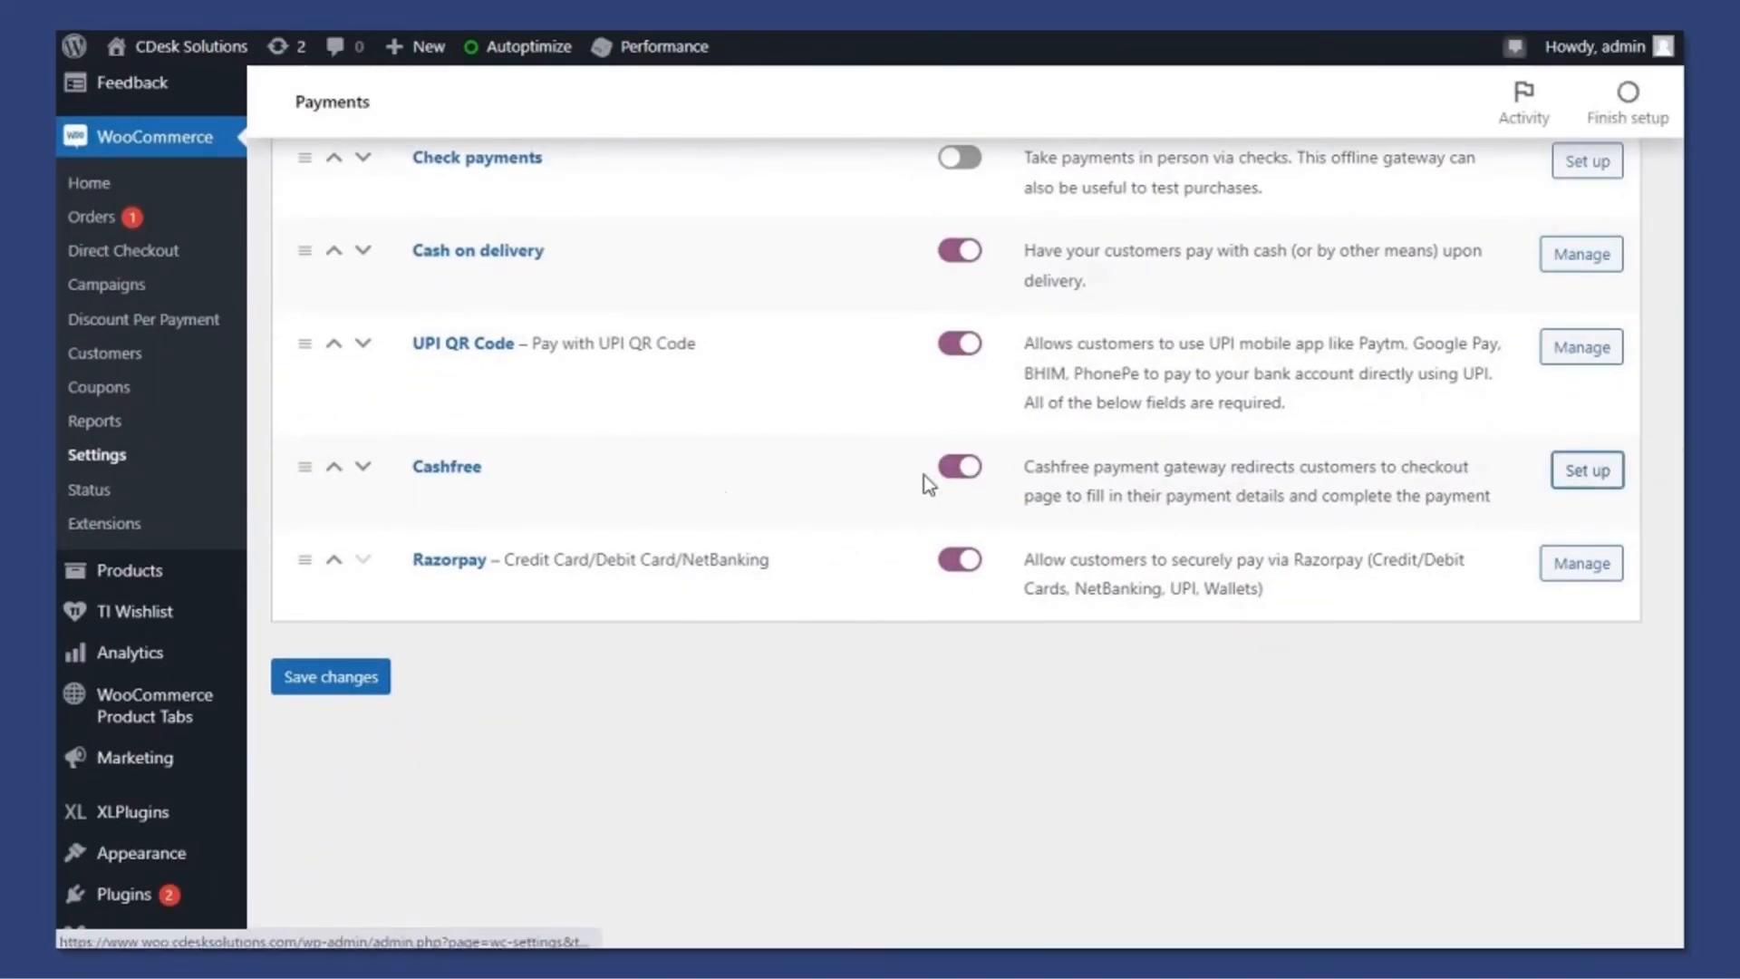
click(1586, 469)
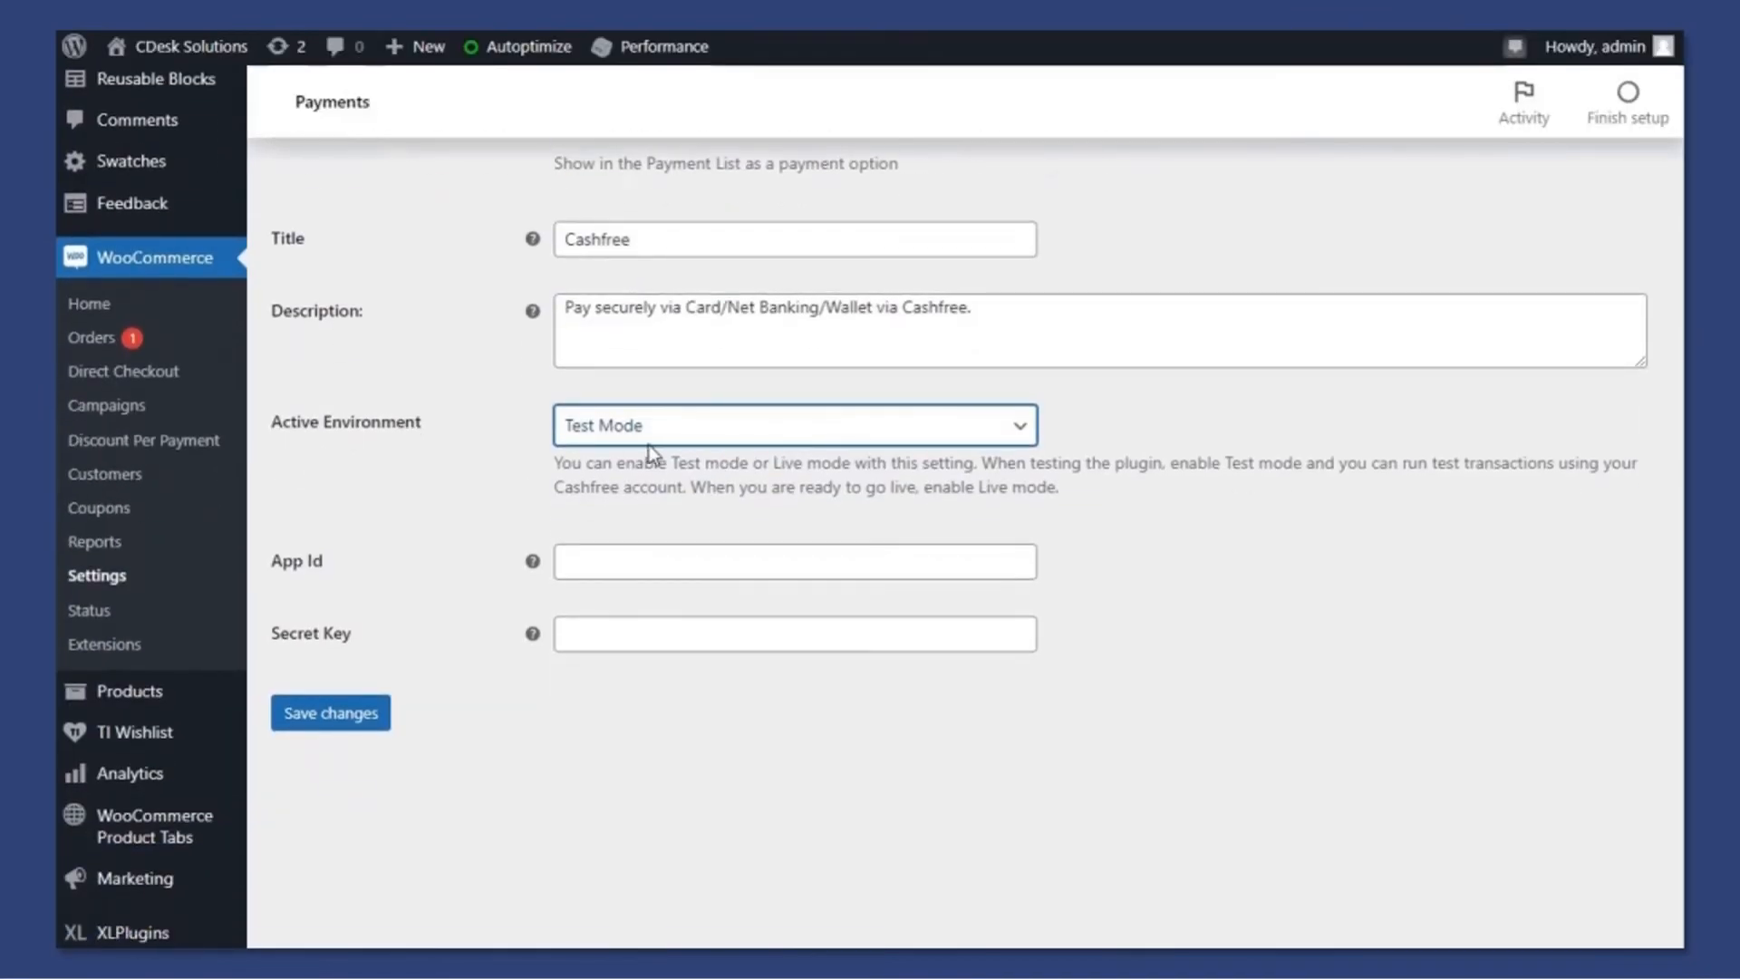
- Switch Cashfree to Live Mode, fill the App Id and Secret Key, and save changes
click(792, 424)
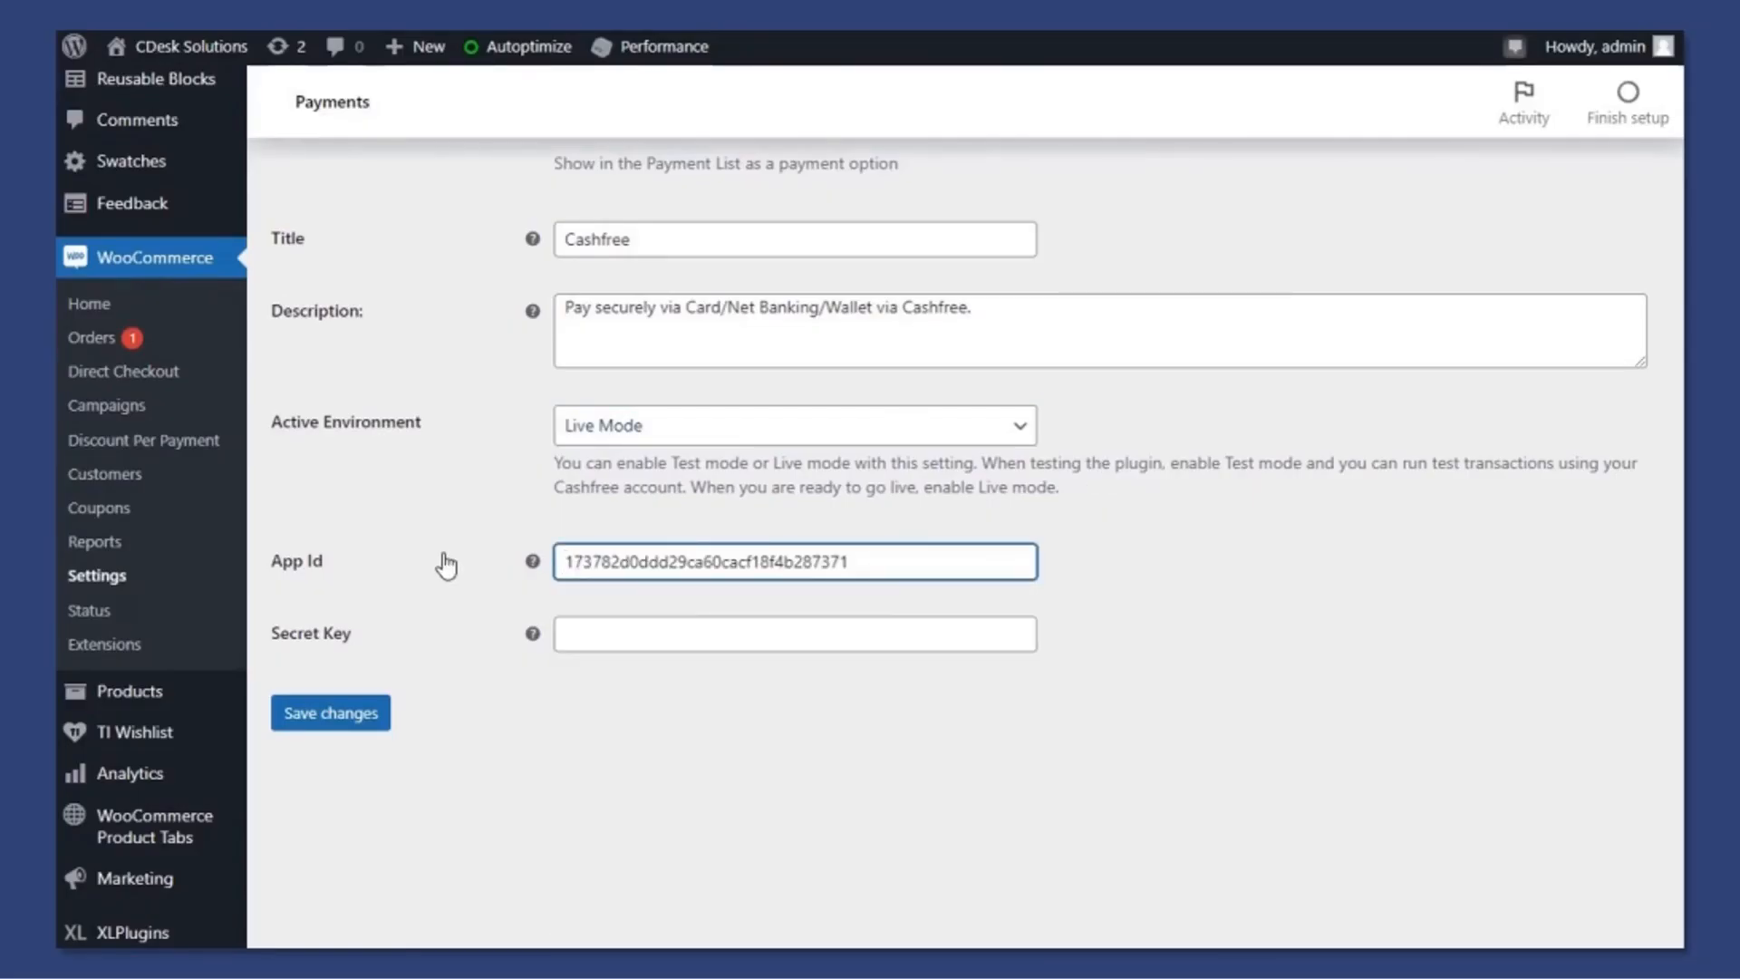
click(793, 634)
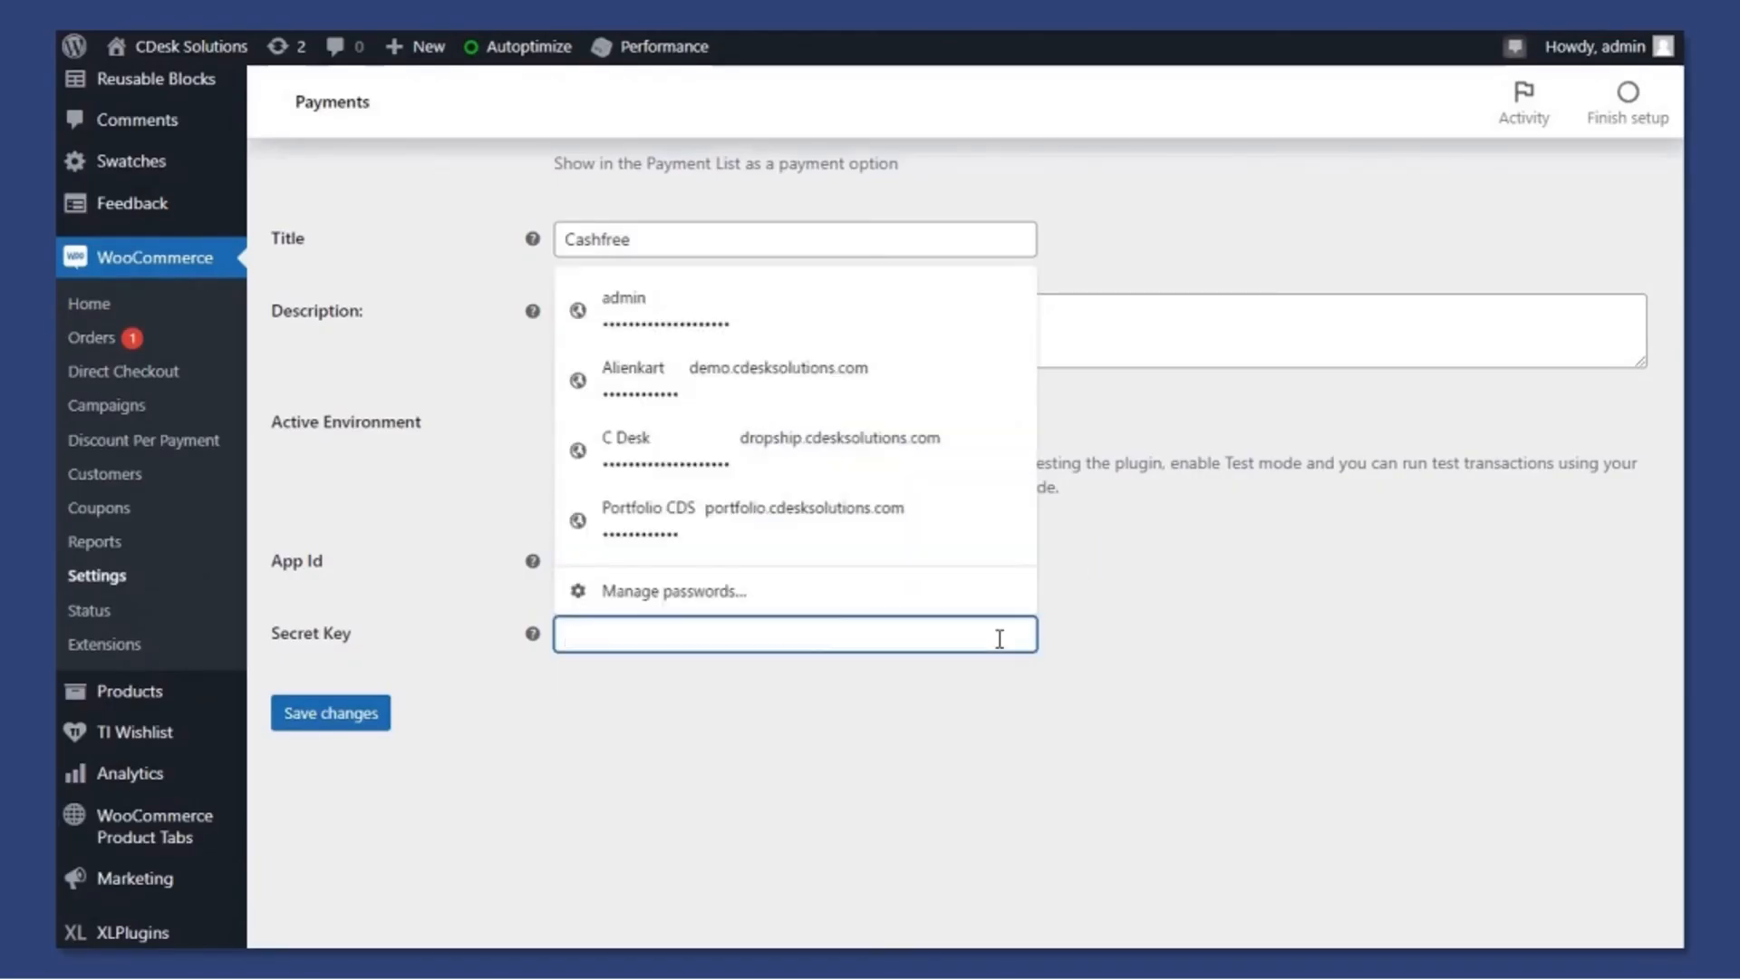
click(330, 713)
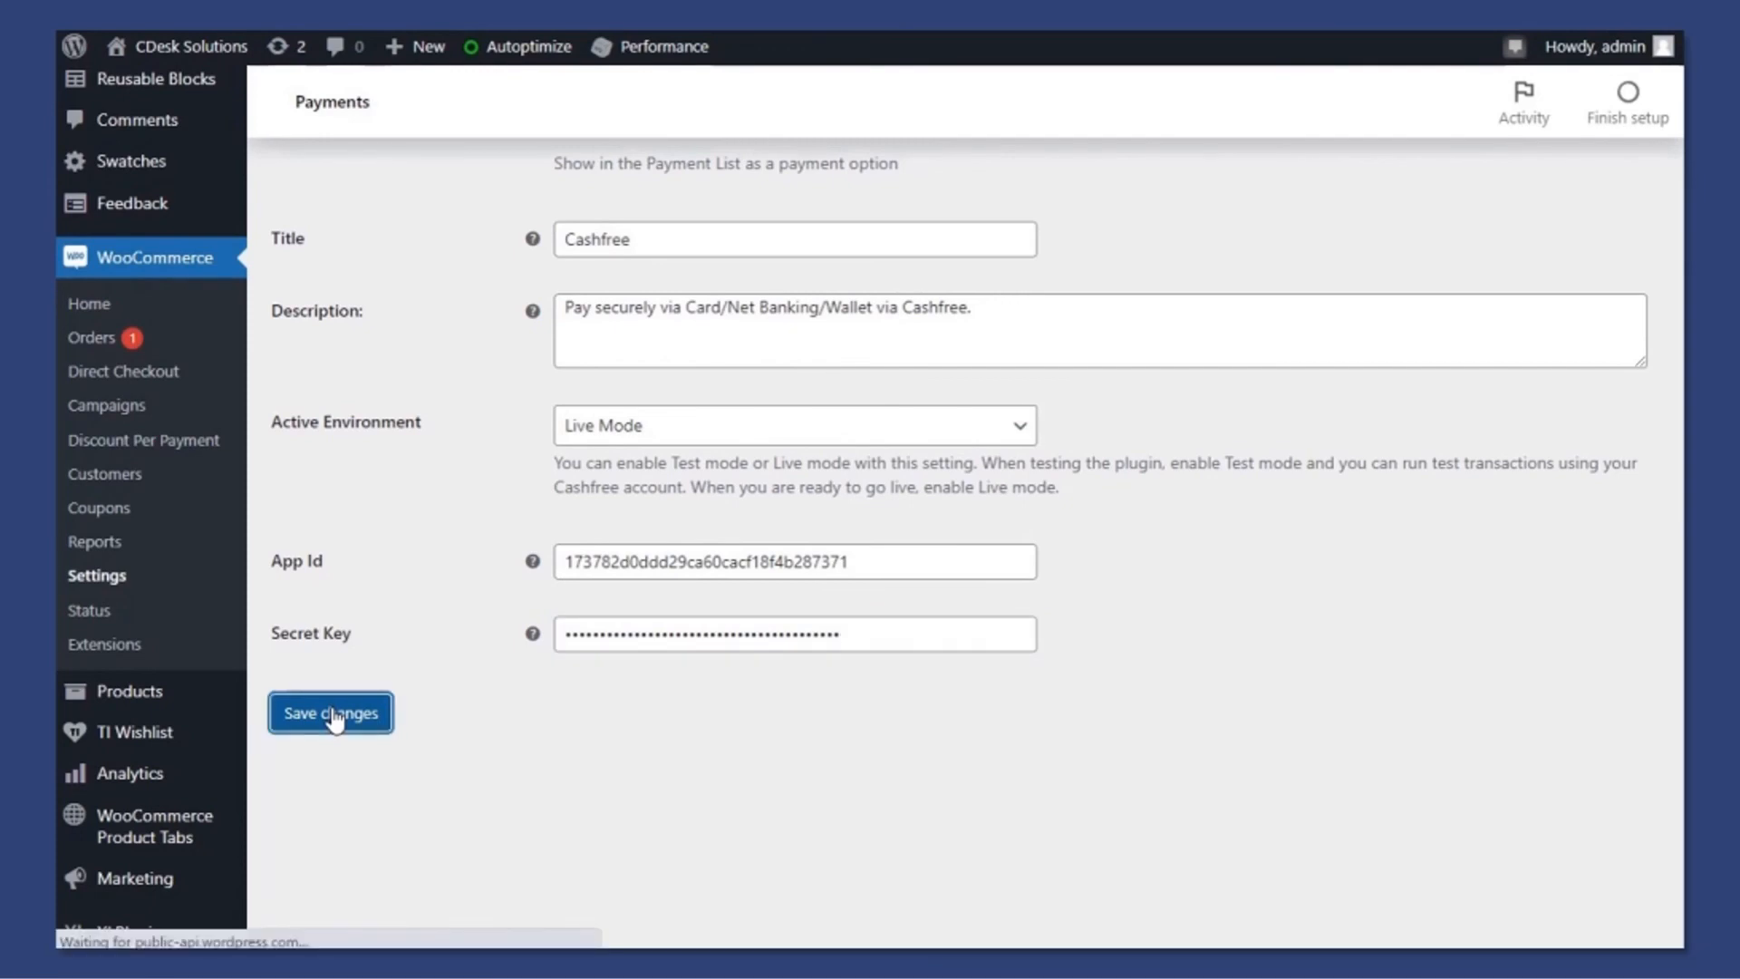
click(330, 713)
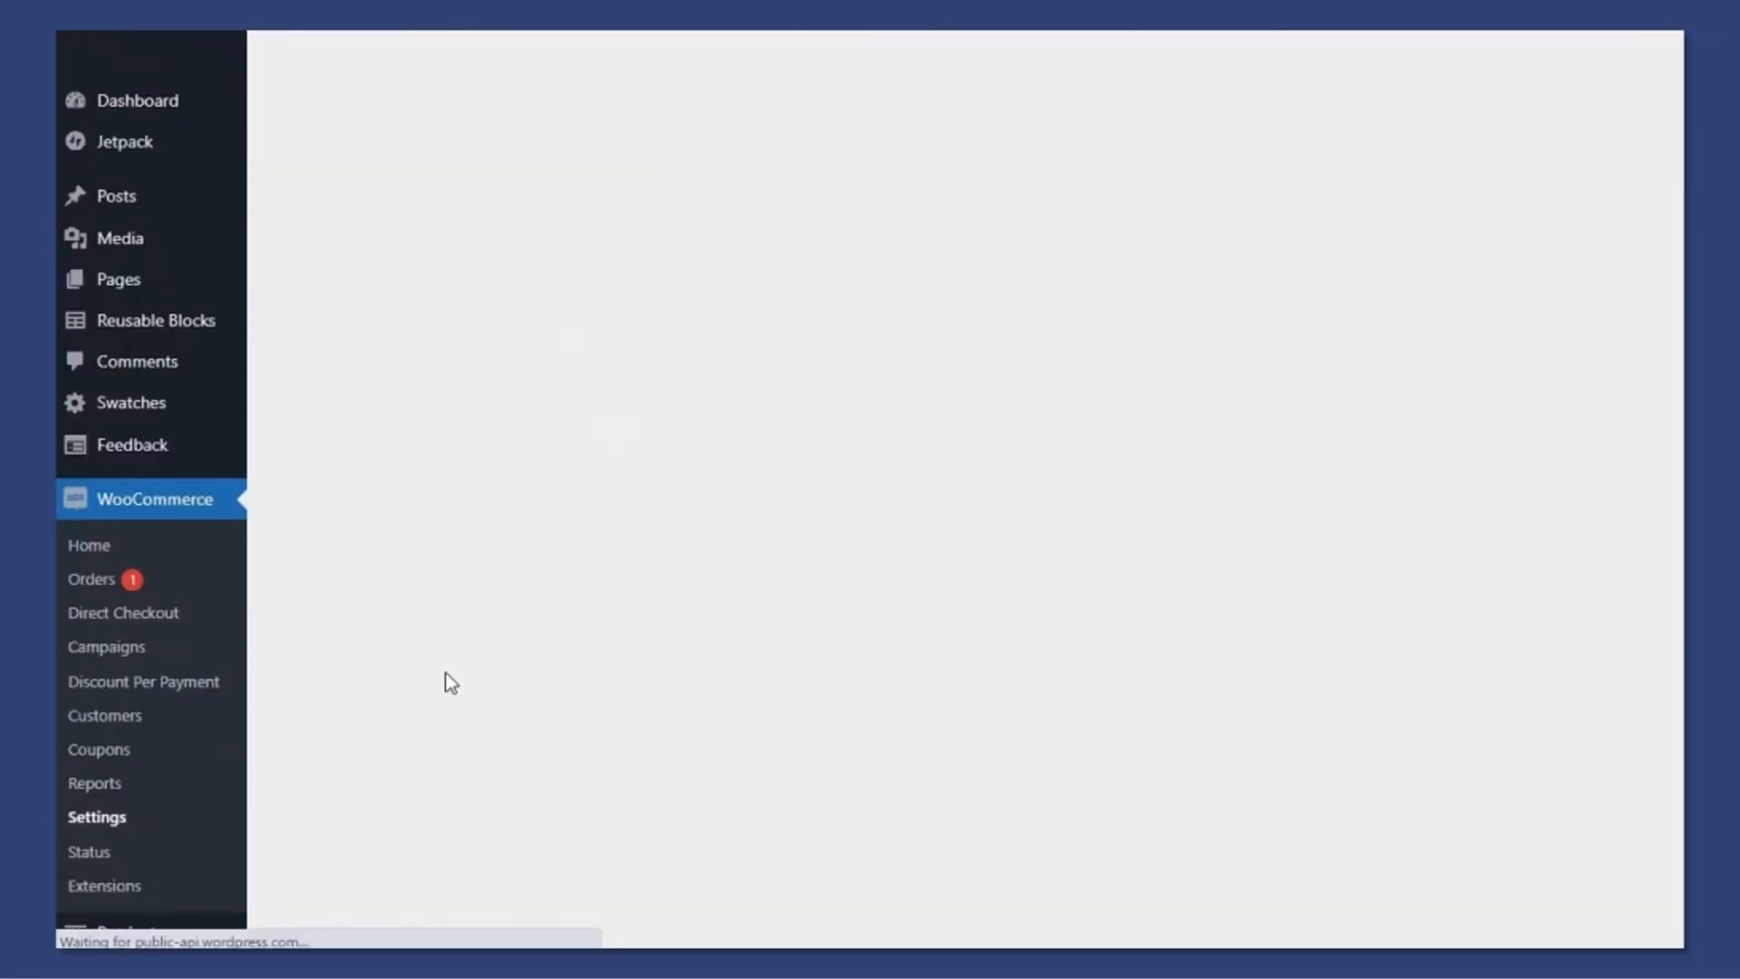